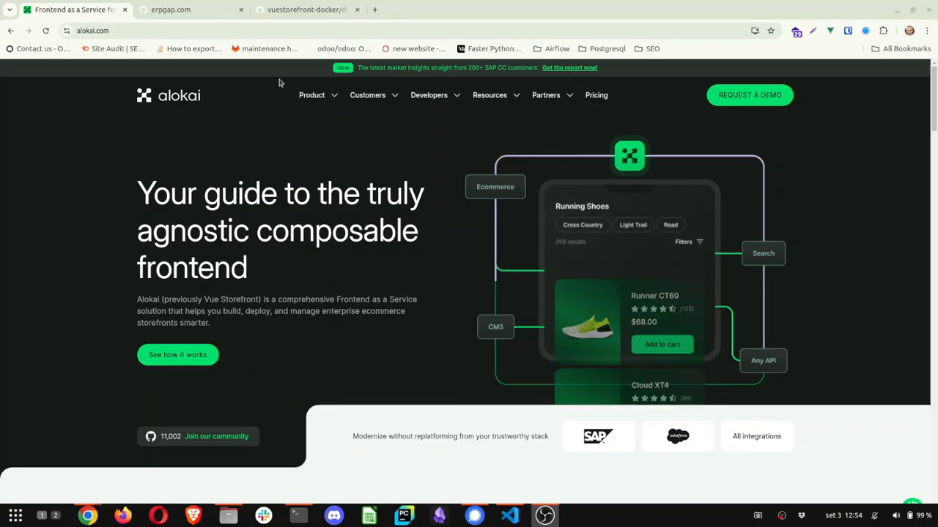
Step: Show the odoogap GitHub organization page with its pinned Vue Storefront repositories
left_click(176, 10)
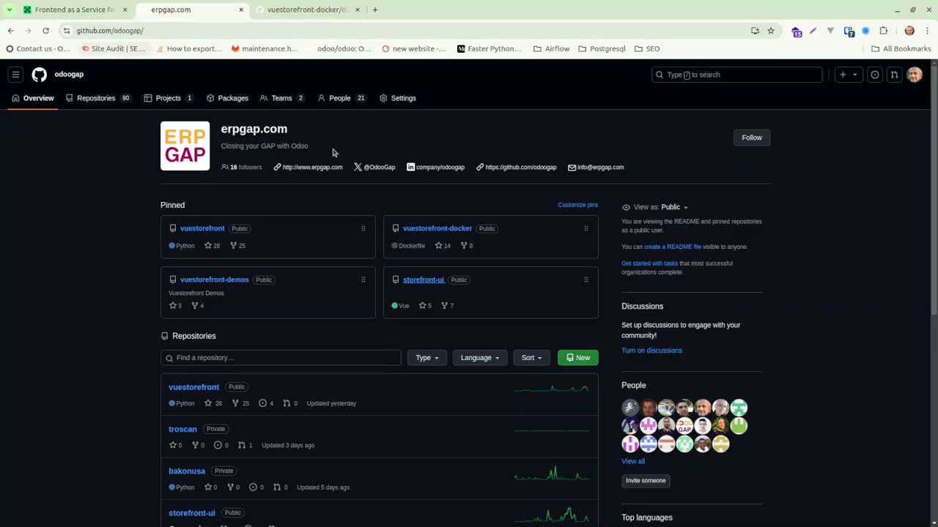
mouse_move(307, 171)
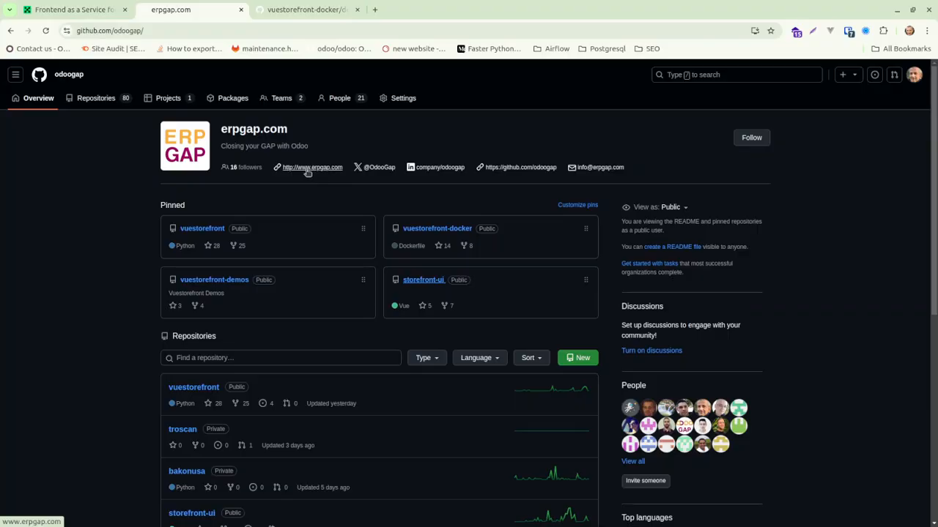
mouse_move(423, 280)
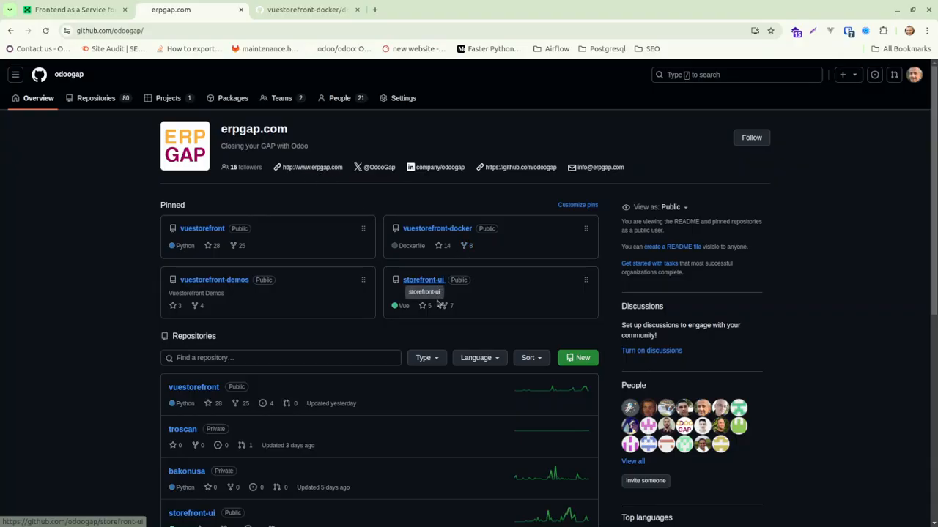
mouse_move(422, 224)
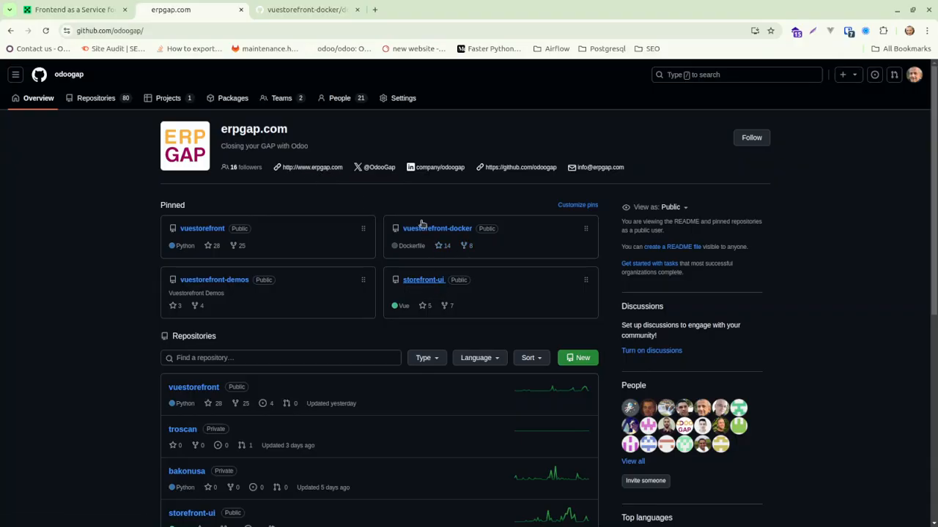
mouse_move(437, 228)
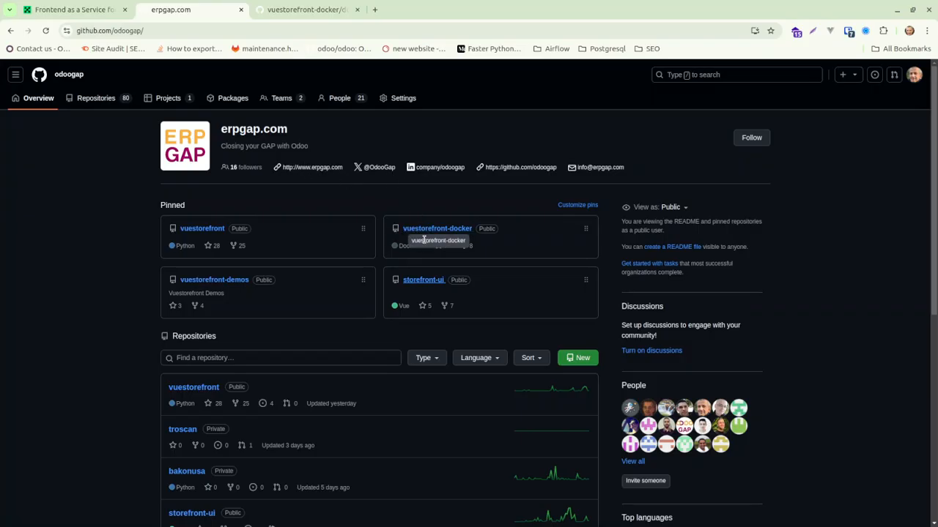
mouse_move(423, 284)
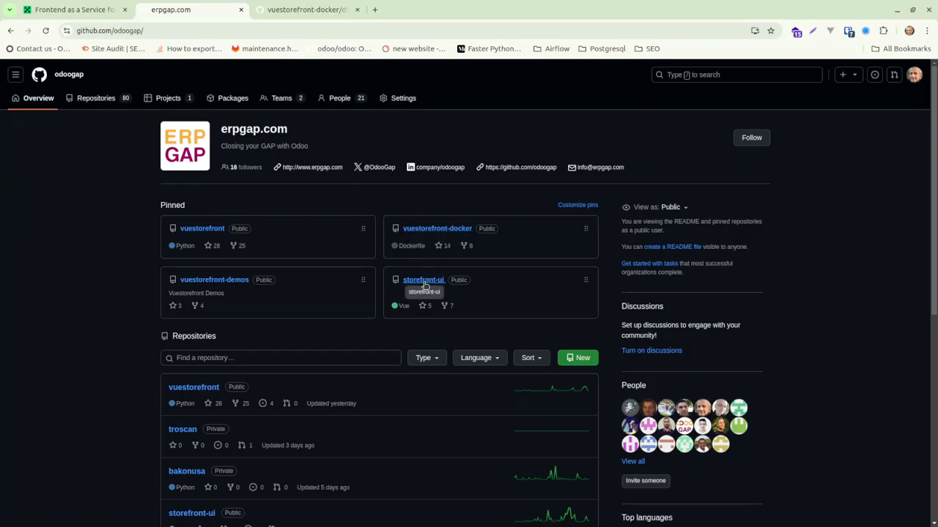
mouse_move(438, 228)
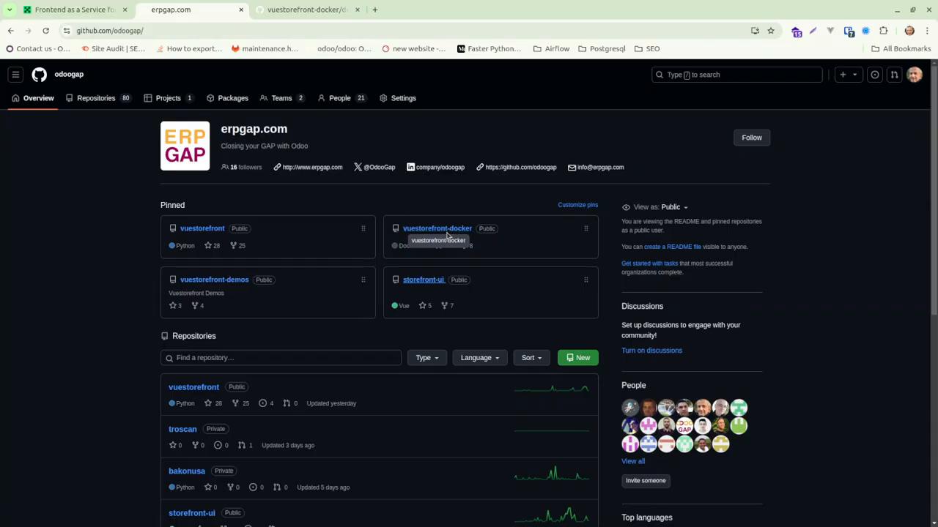
mouse_move(423, 280)
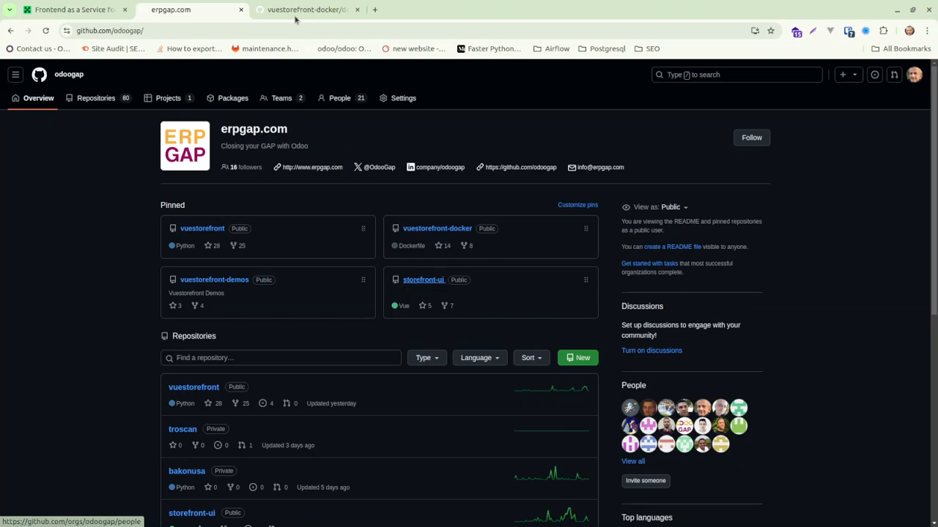
Step: Review vuestorefront-docker's docker-compose.yml on branch 17.0 down to the vsf service
left_click(305, 10)
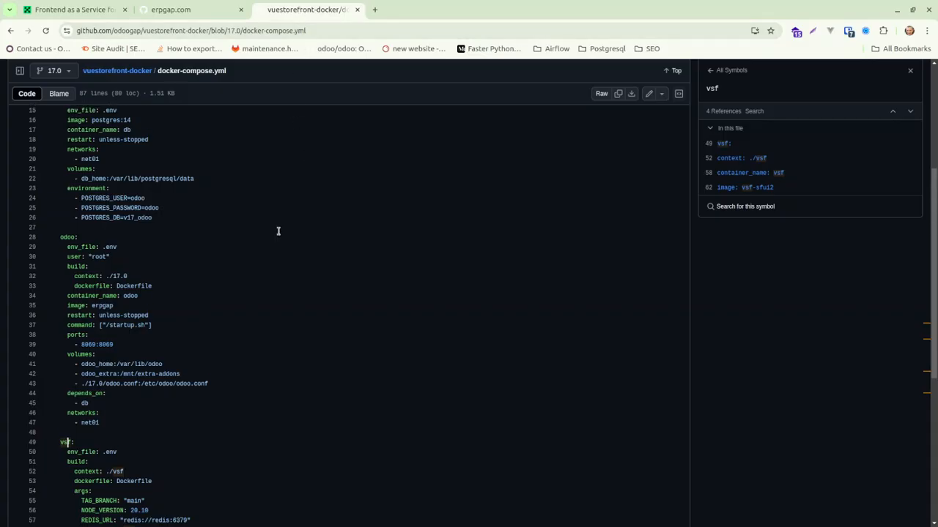
scroll("up", 3)
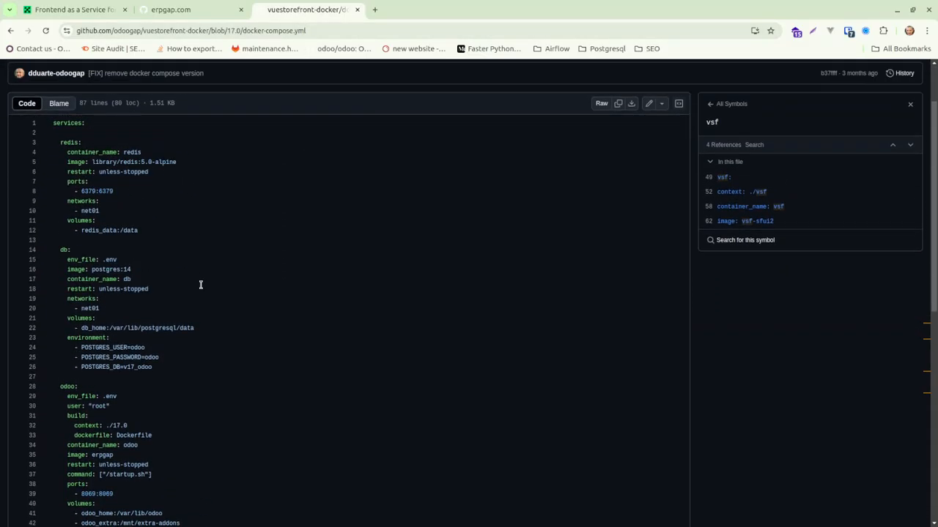
scroll("up", 3)
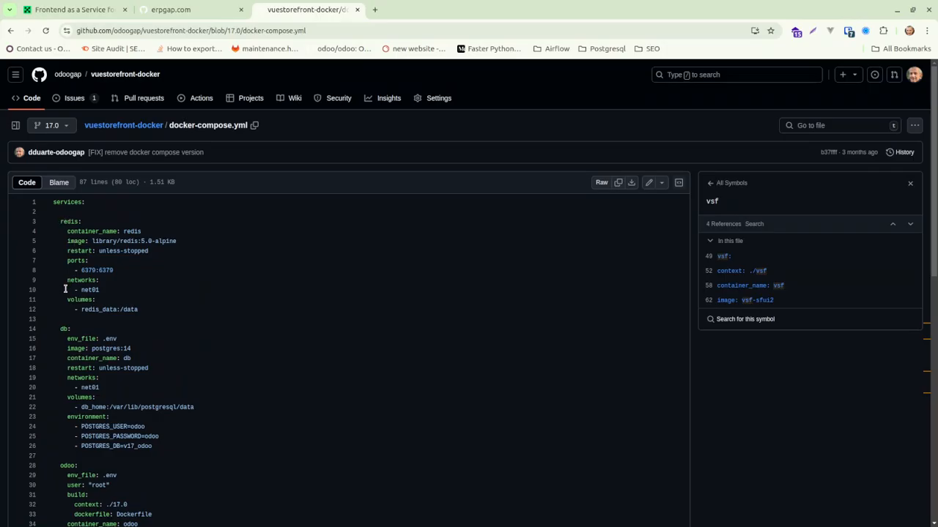
scroll("down", 3)
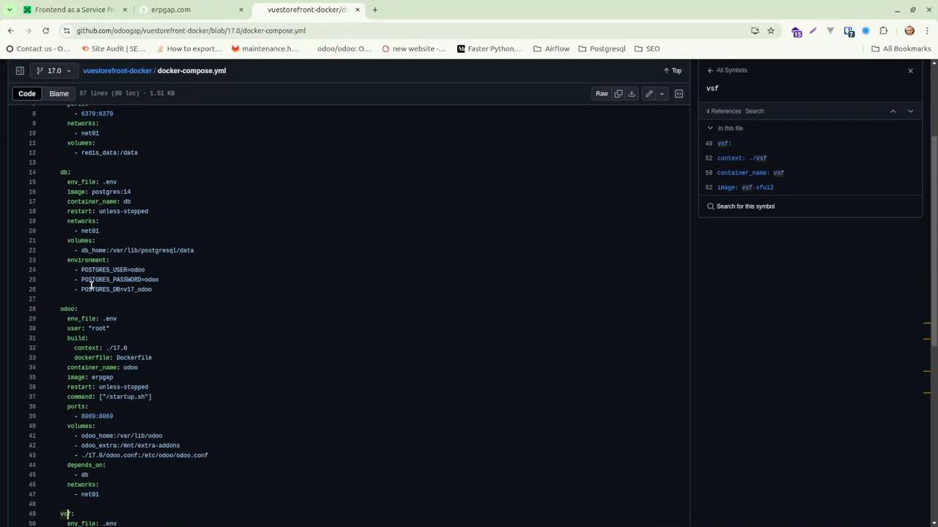
scroll("down", 3)
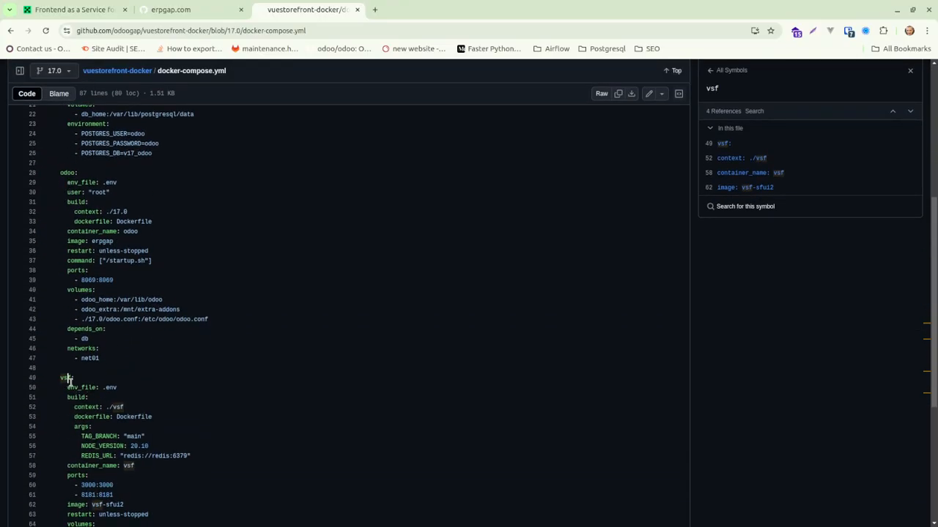
scroll("down", 3)
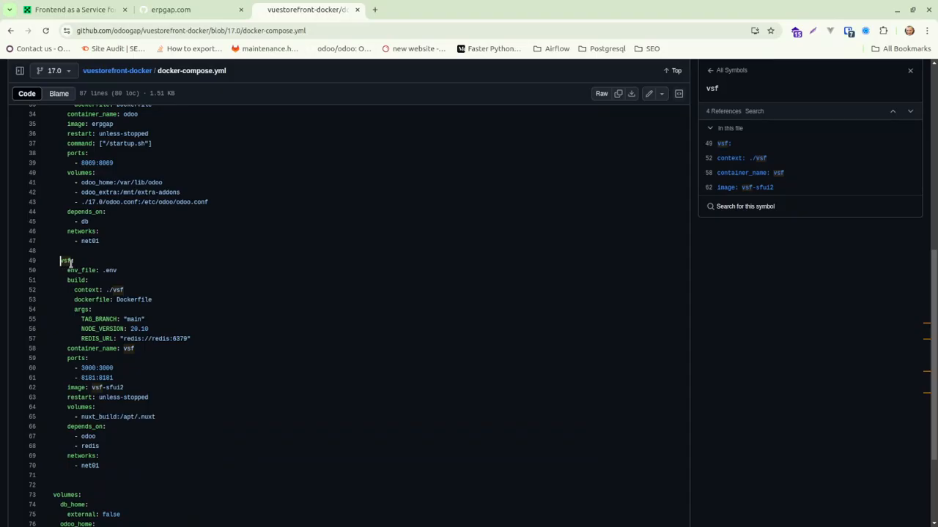
mouse_move(232, 152)
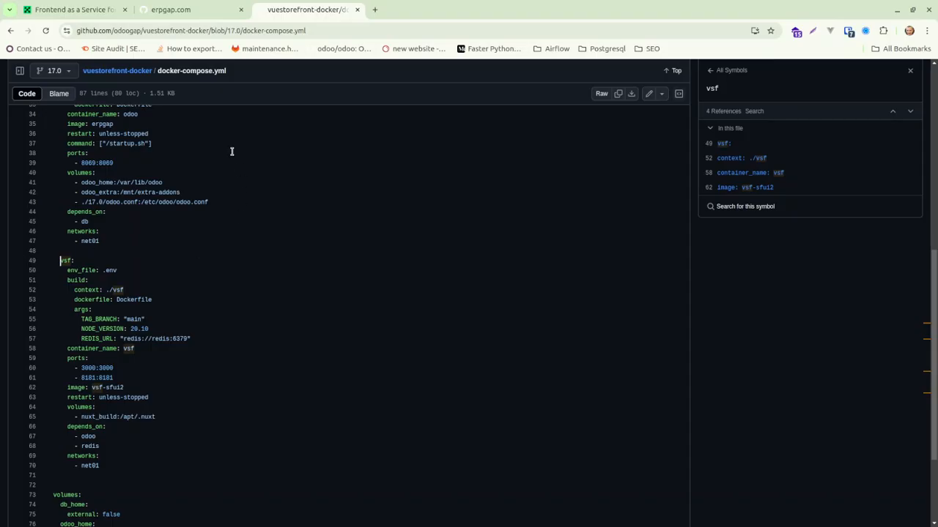
Step: Return to the odoogap organization and open the pinned storefront-ui repository
left_click(168, 10)
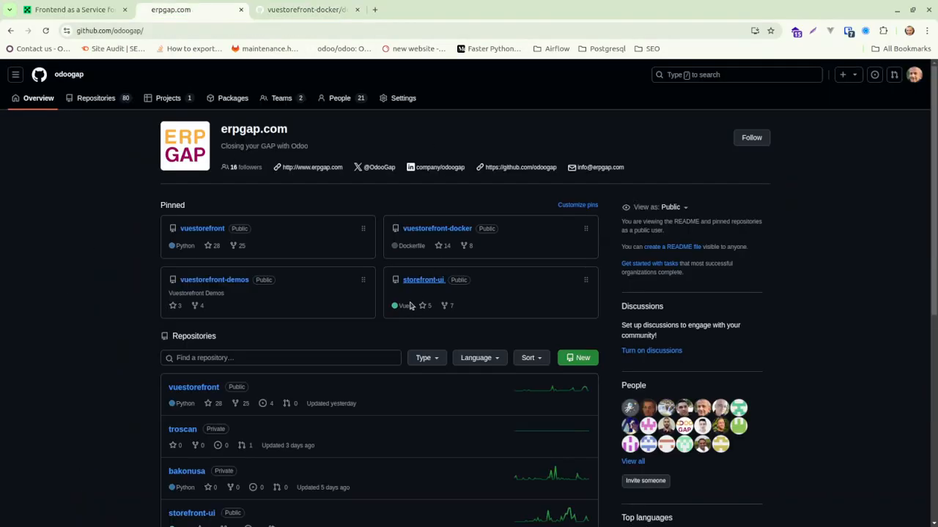
mouse_move(423, 280)
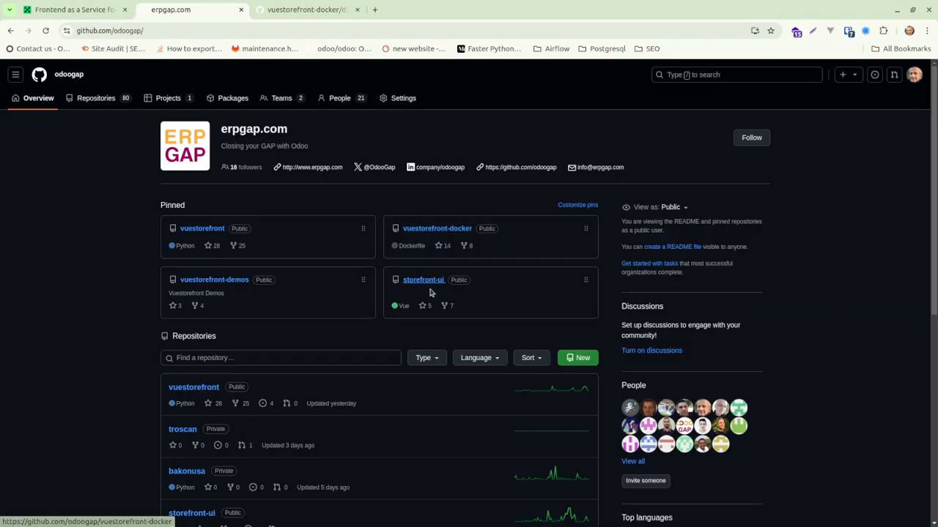
left_click(424, 280)
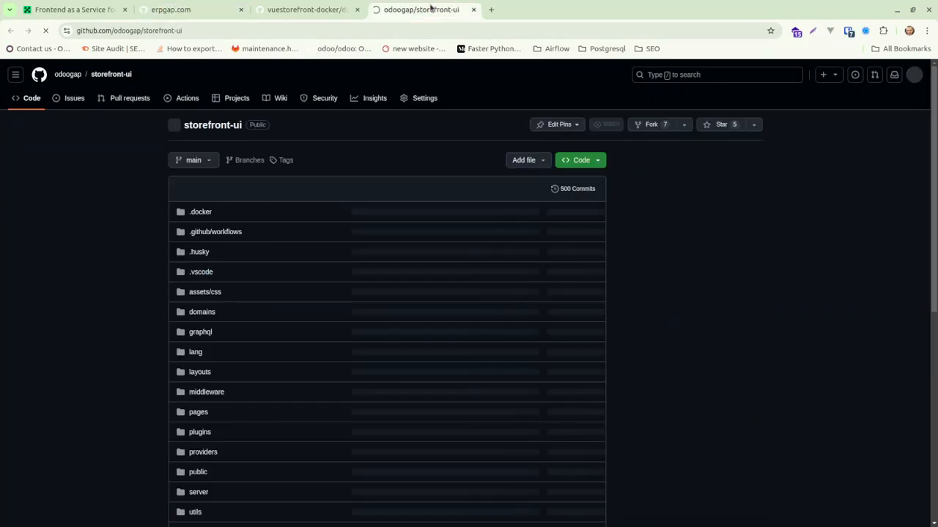
scroll("down", 3)
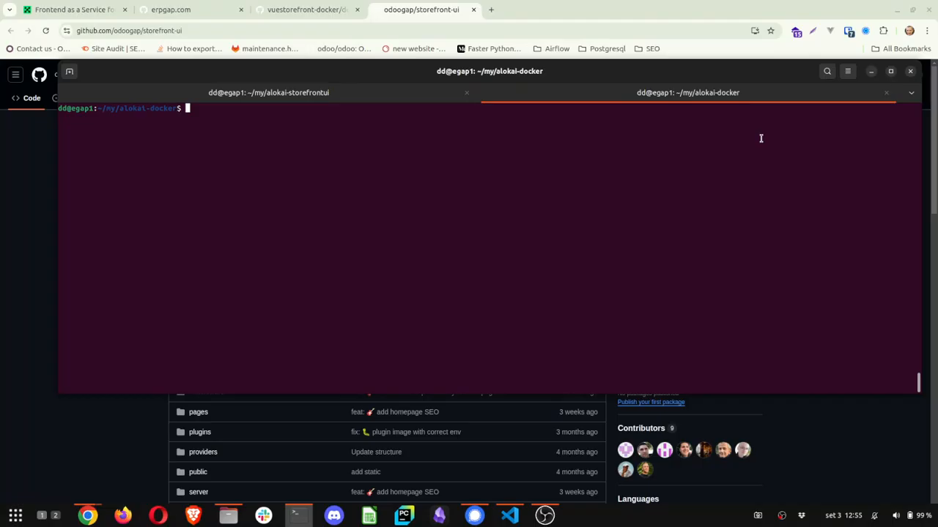
Step: Recall and run docker compose up -d to start the db, redis, odoo and vsf containers
key("ctrl+r")
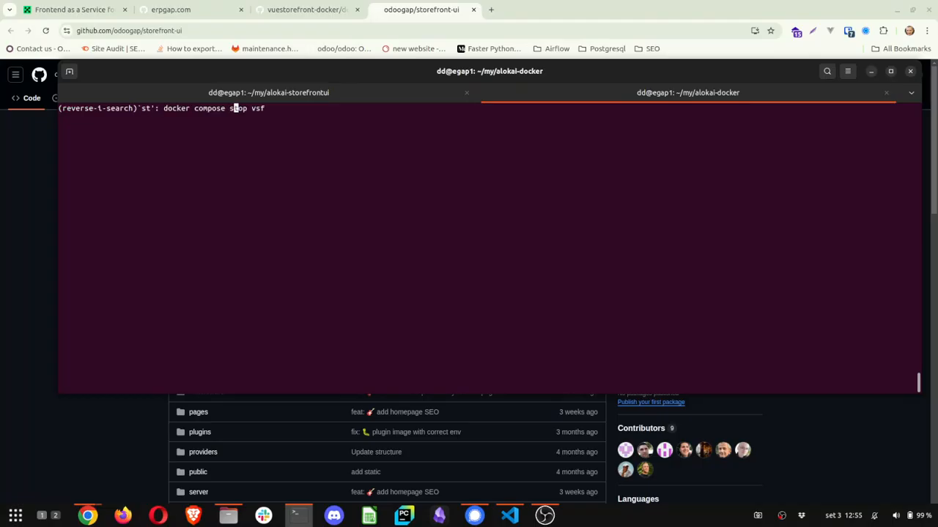
key("ctrl+c")
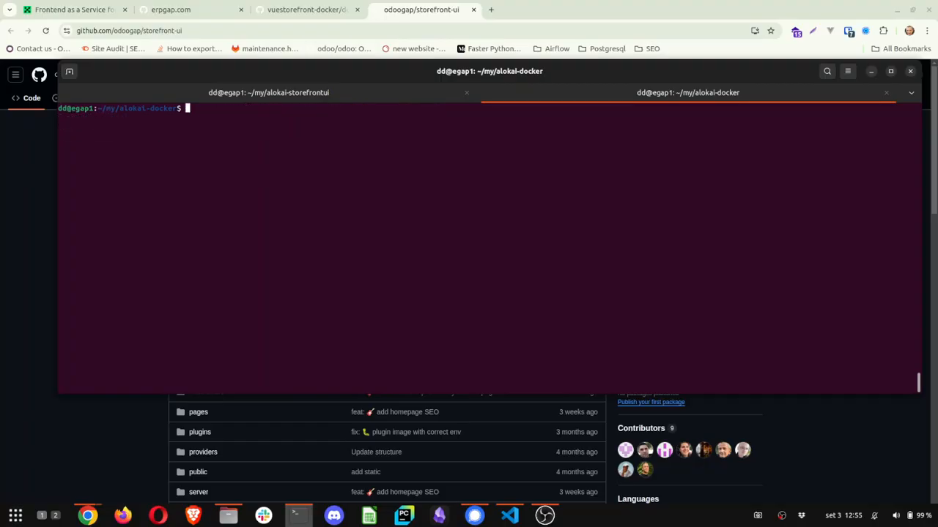
key("ctrl+r")
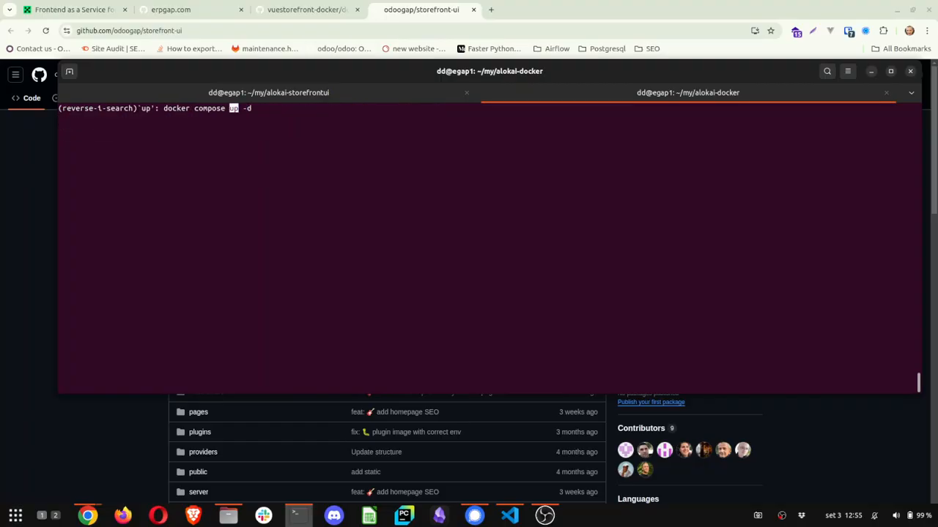
key("Return")
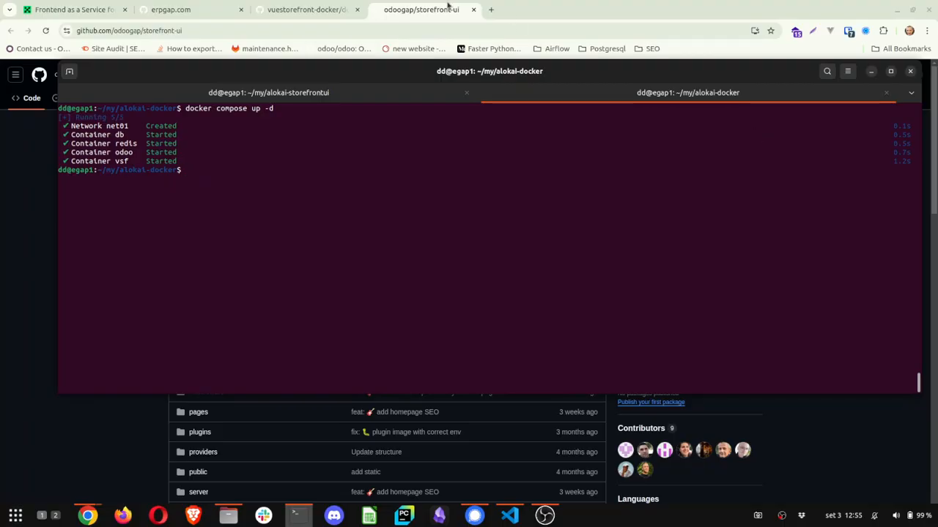
Step: Load localhost:3000 in a new browser tab to view the Vue Storefront homepage
left_click(608, 10)
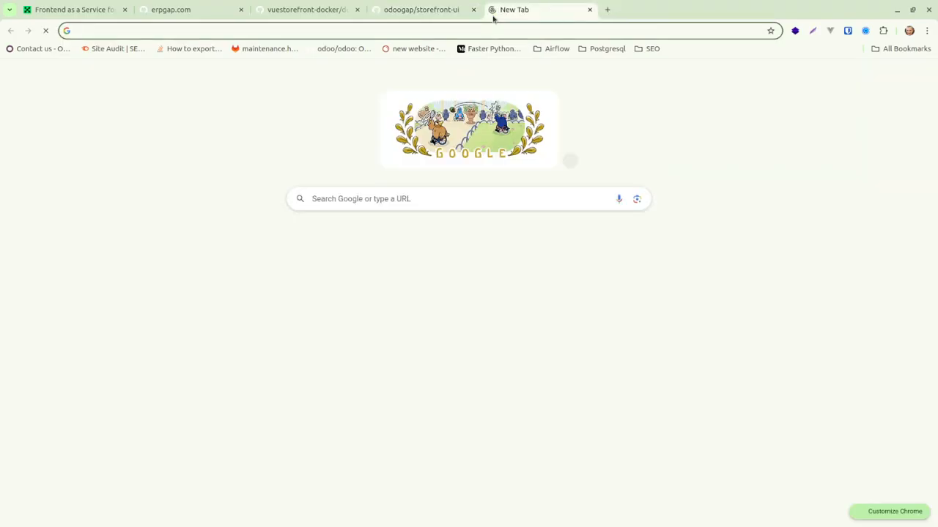
type("localhost:30")
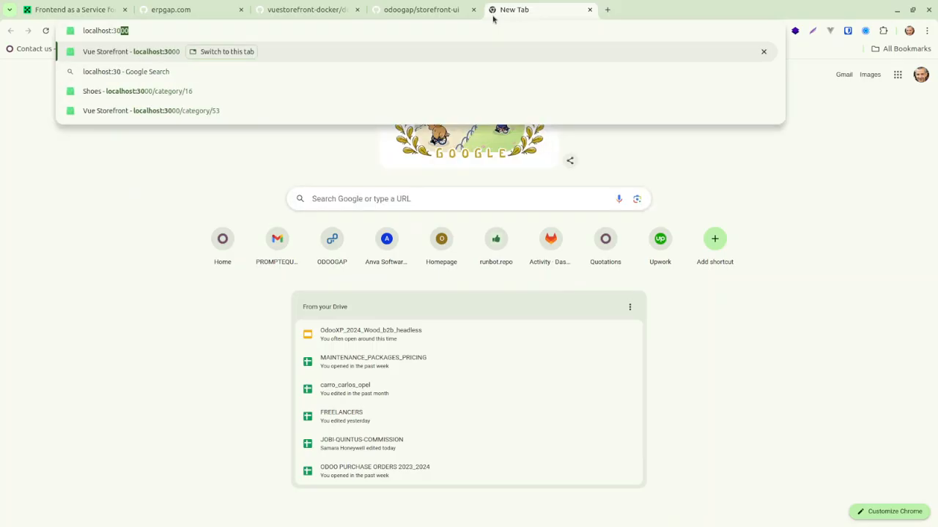
left_click(130, 51)
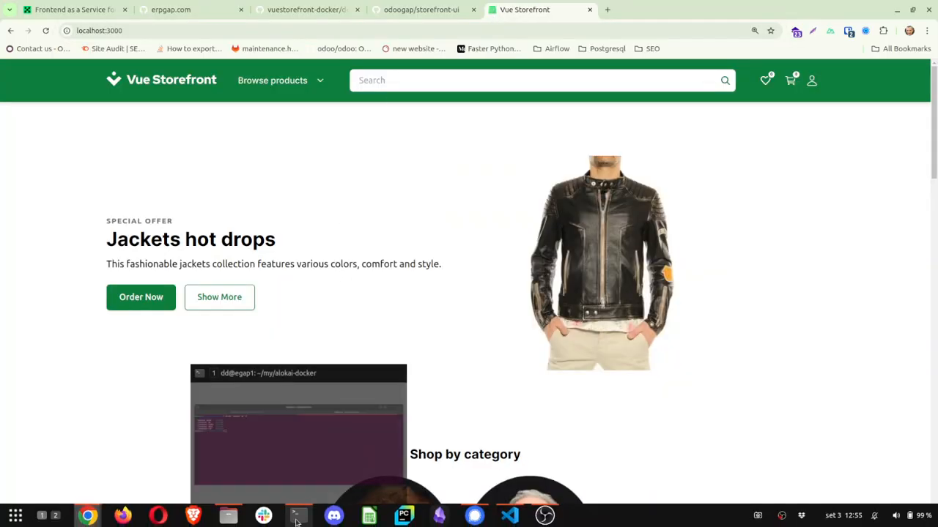
left_click(297, 516)
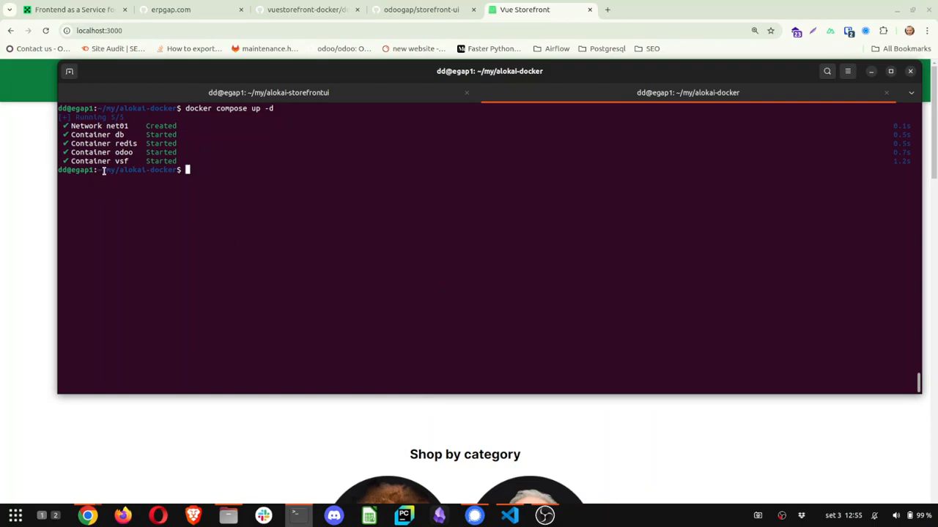
Step: List containers, stop vsf, then move to the alokai-storefrontui shell
key("ctrl+r")
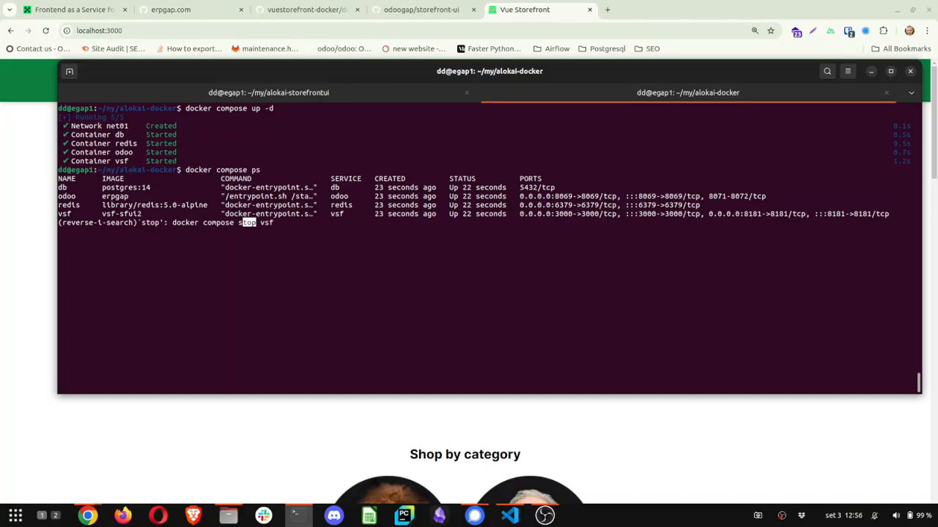
key("Return")
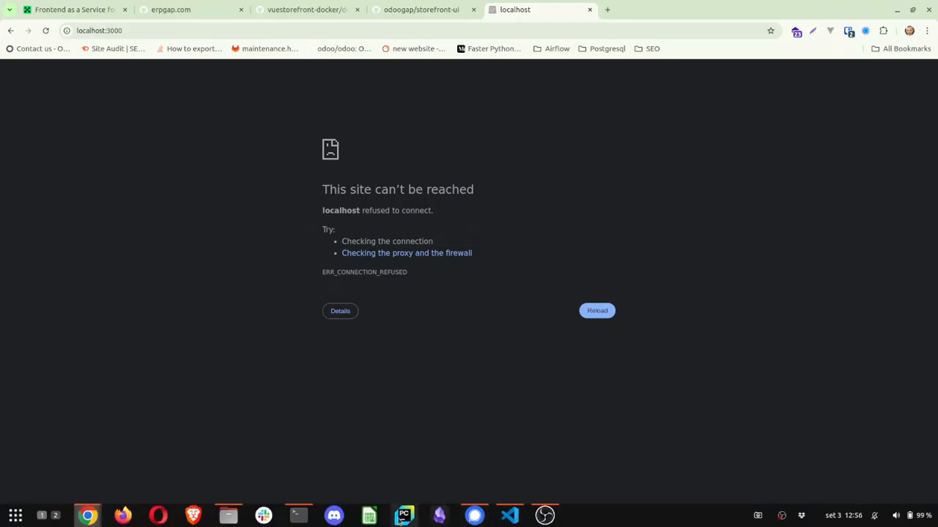
left_click(297, 515)
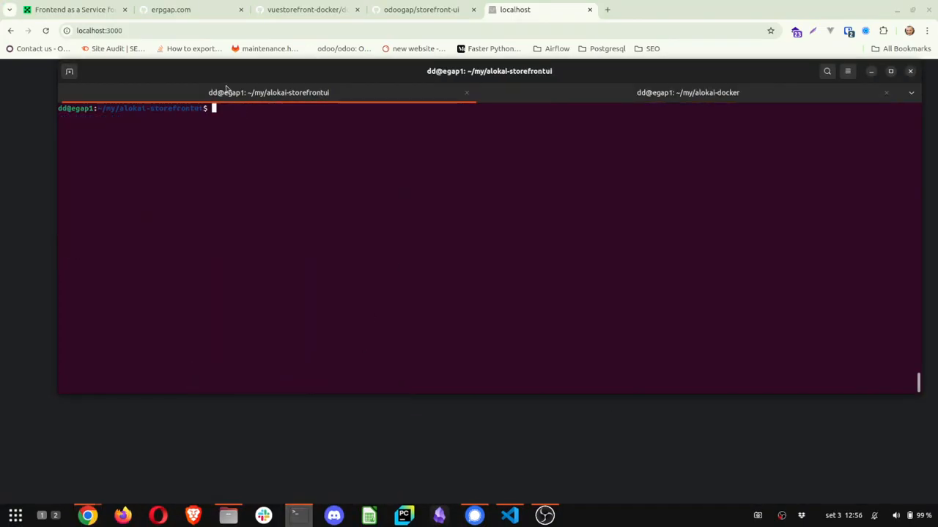
left_click(687, 93)
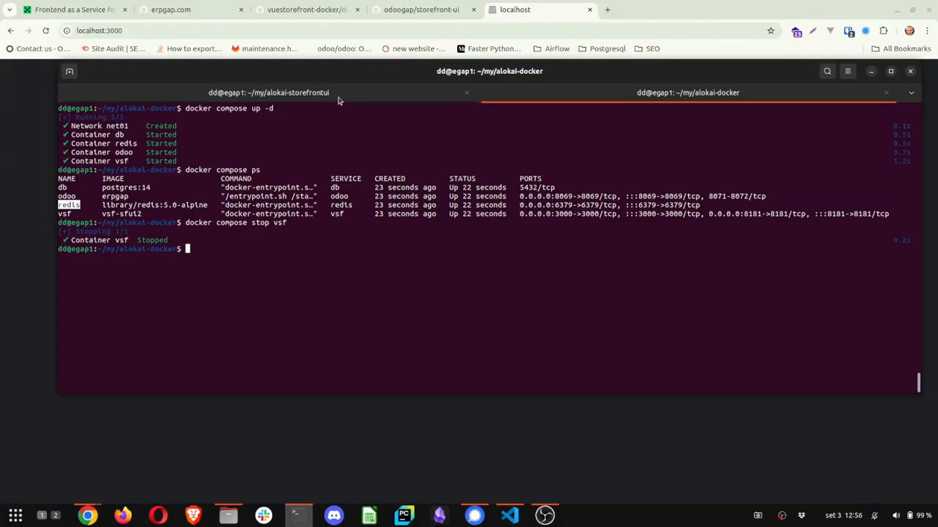
left_click(268, 93)
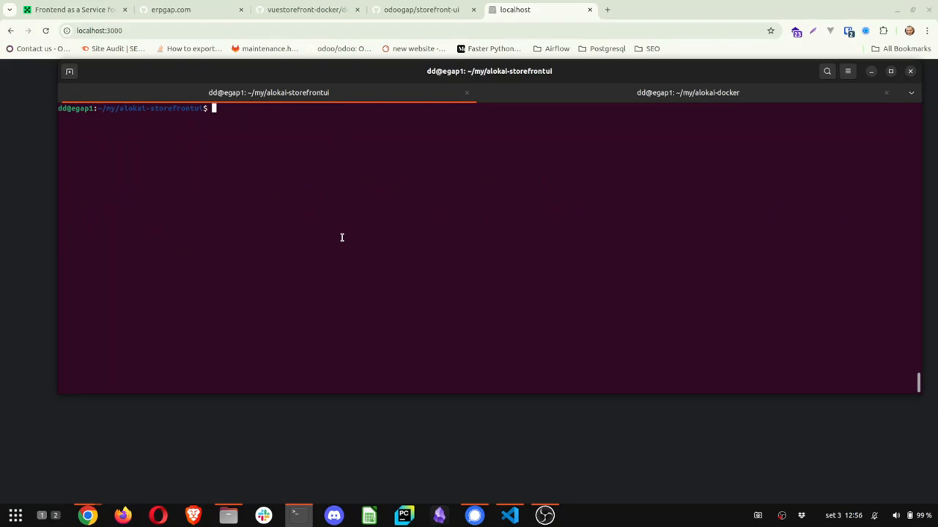
Step: Print the project's .env file with cat .env, showing Odoo, Nuxt and currency settings
key("ctrl+r")
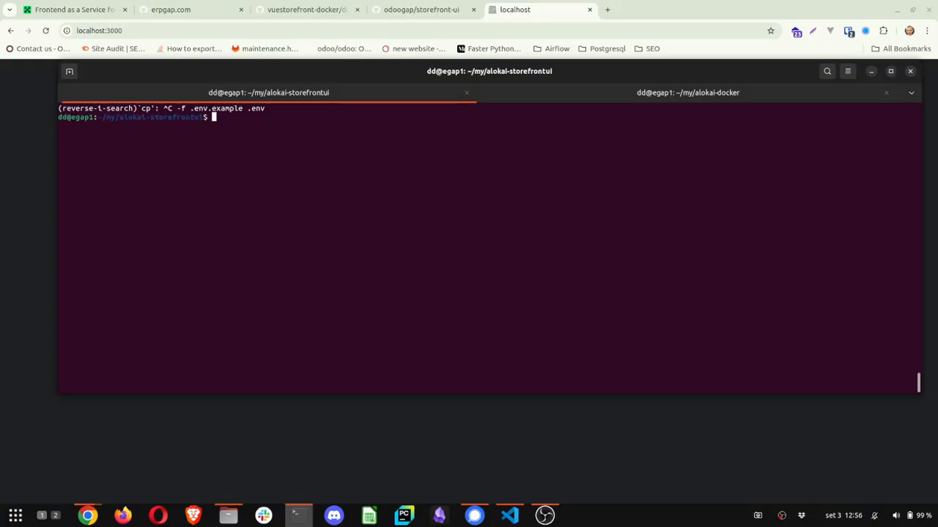
key("ctrl+c")
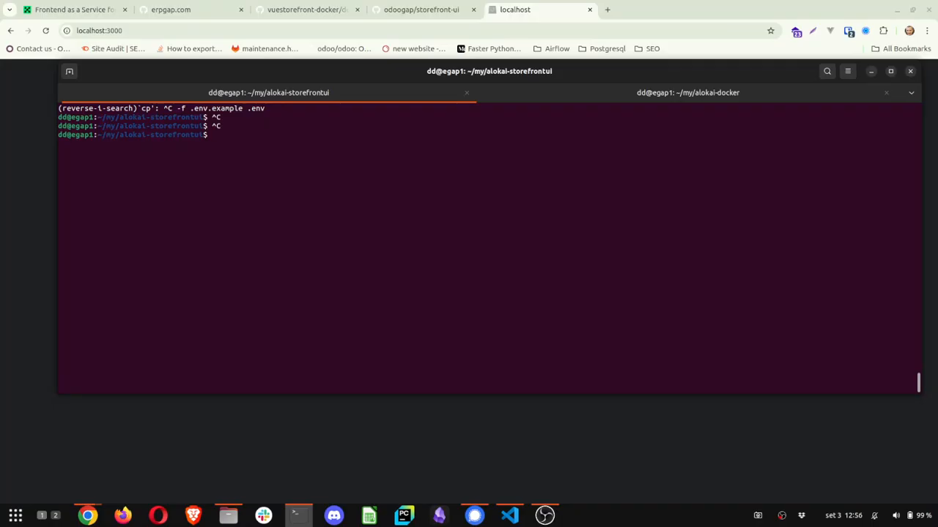
type("cat")
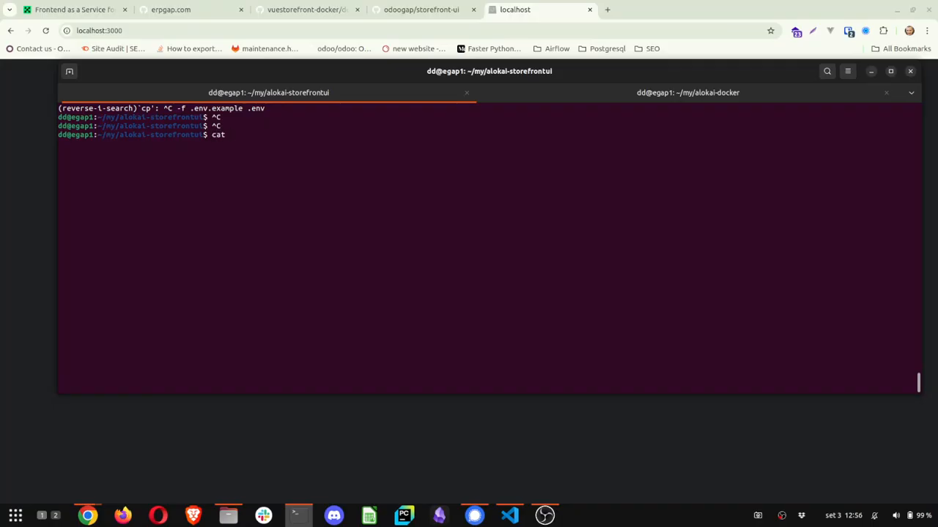
type(".env")
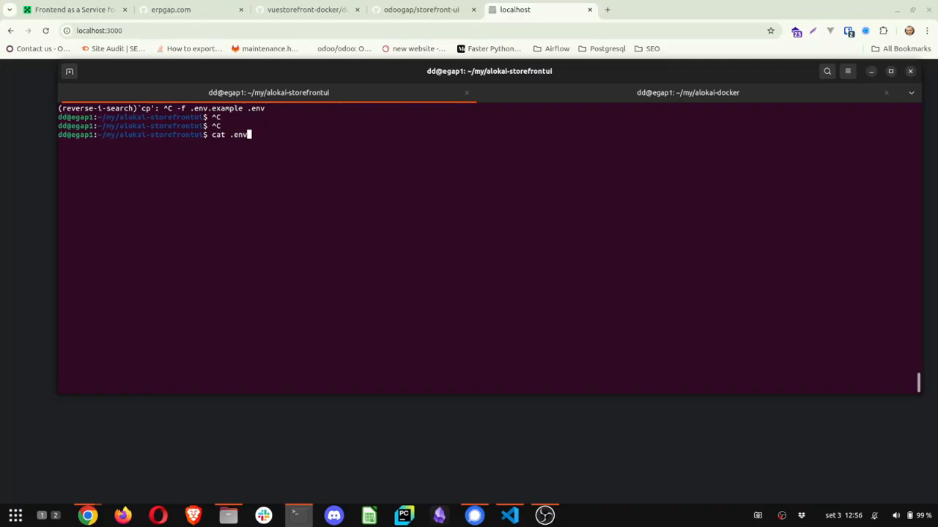
key("Return")
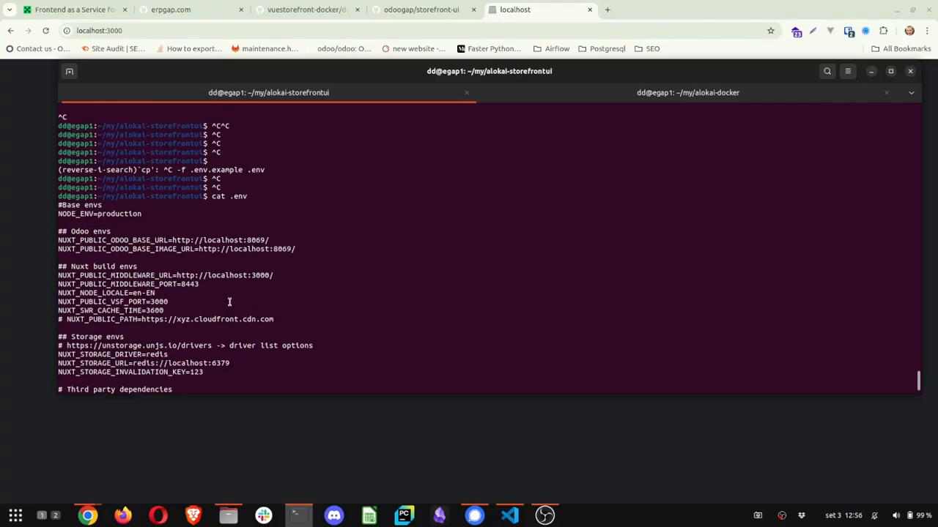
mouse_move(246, 249)
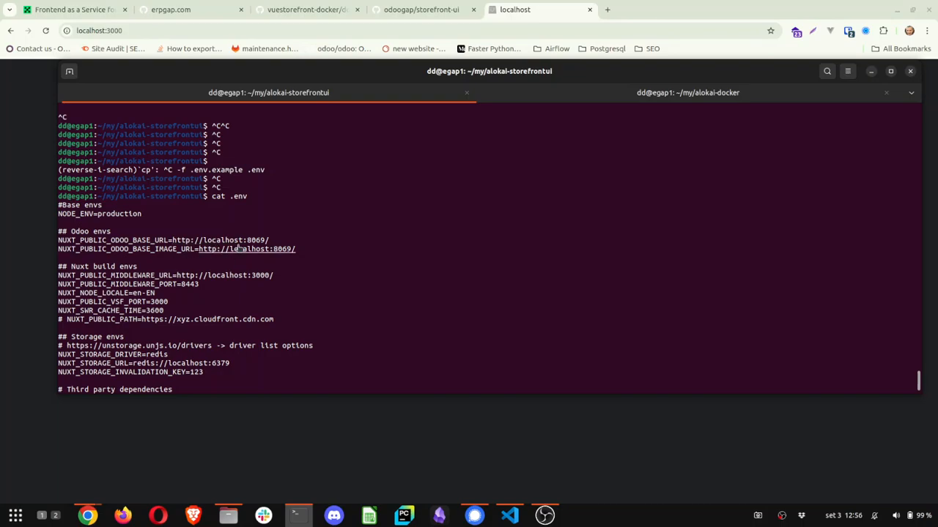
mouse_move(256, 282)
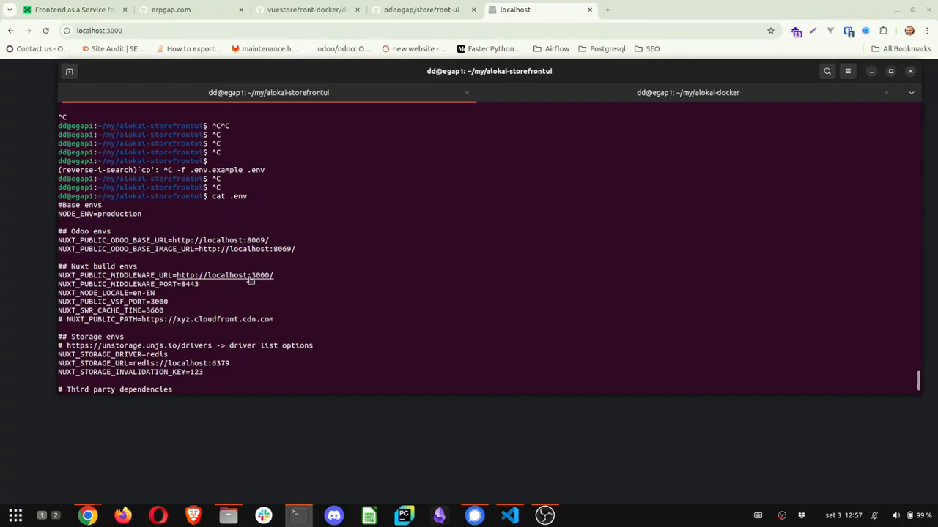
scroll("down", 3)
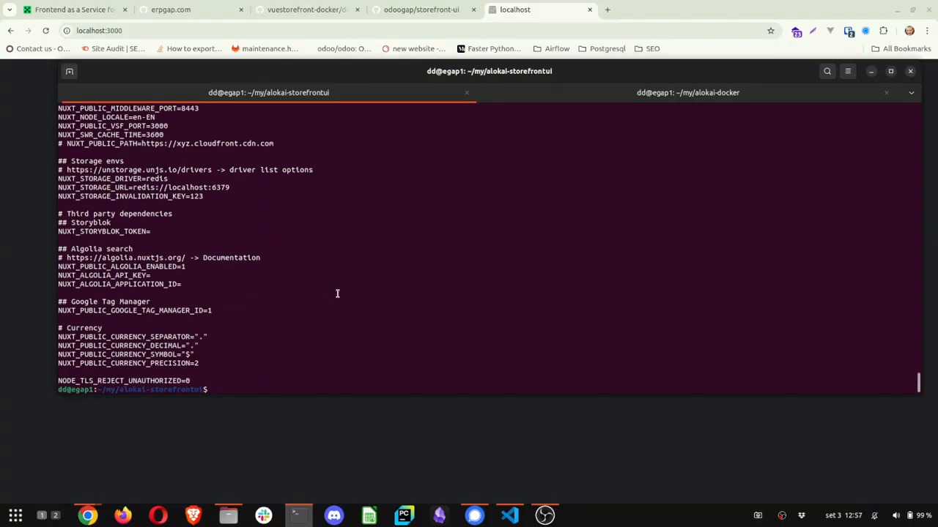
Step: Export the .env variables via export $(cat .env | grep -v \#) and run yarn start
key("ctrl+r")
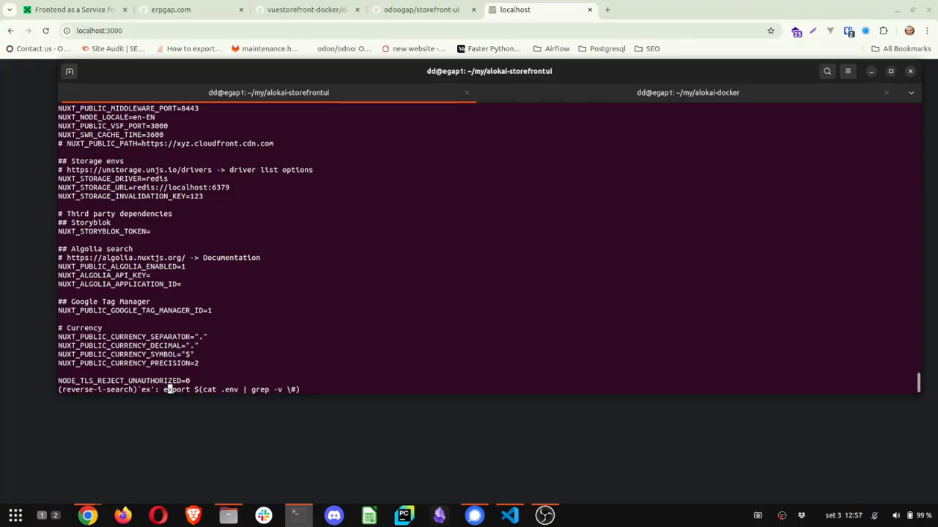
key("Return")
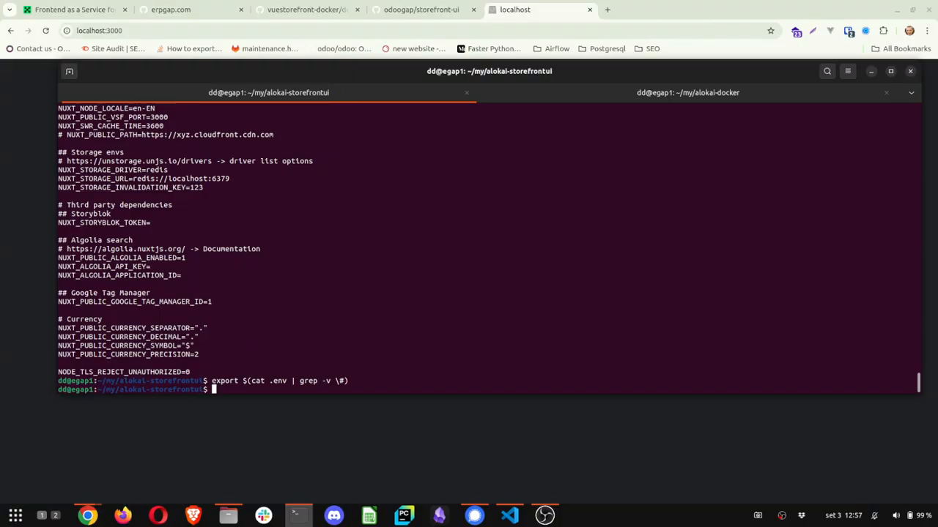
type("y")
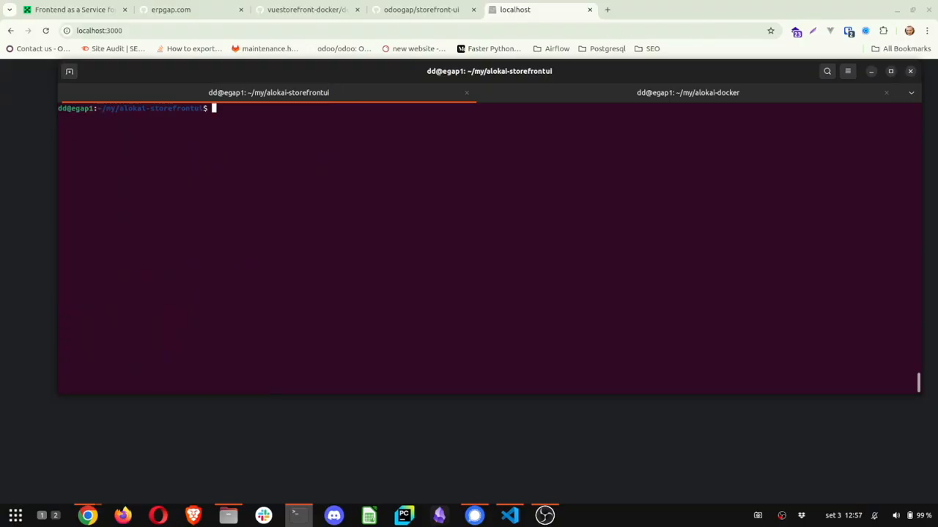
type("ya")
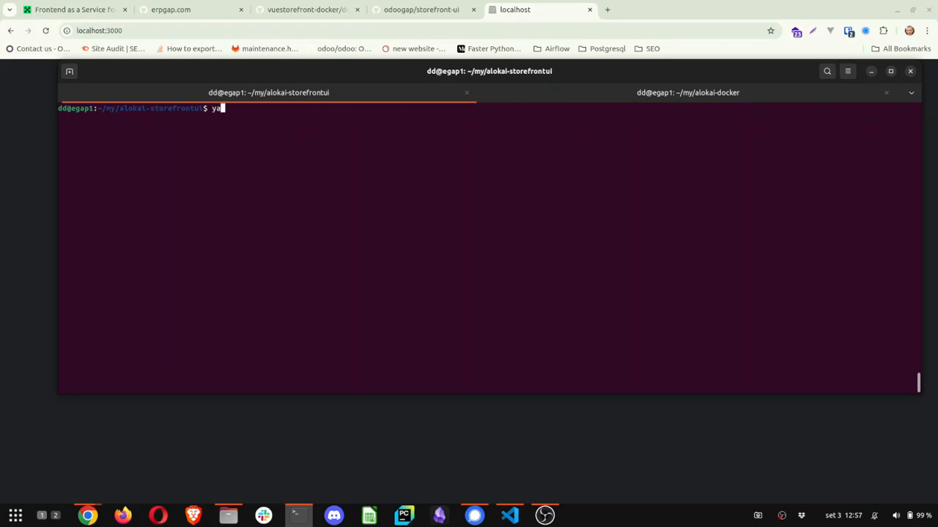
type("rn start")
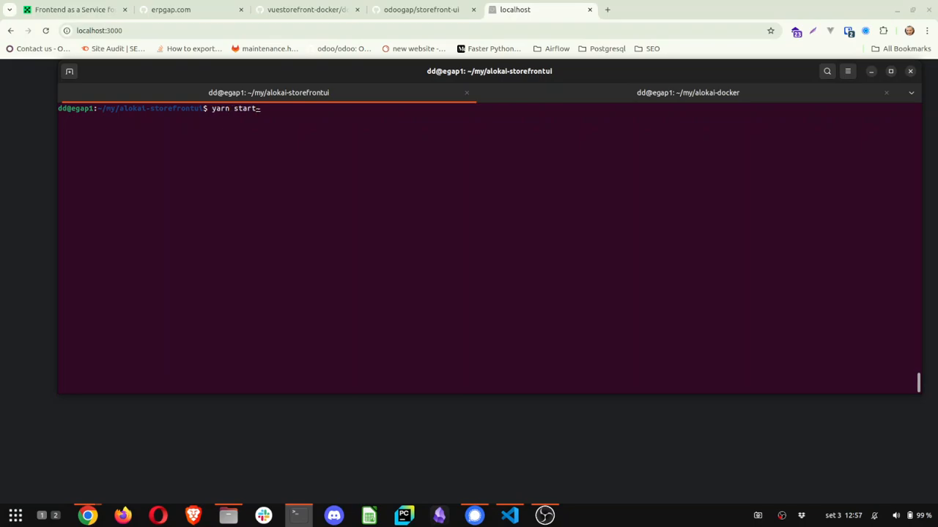
key("Return")
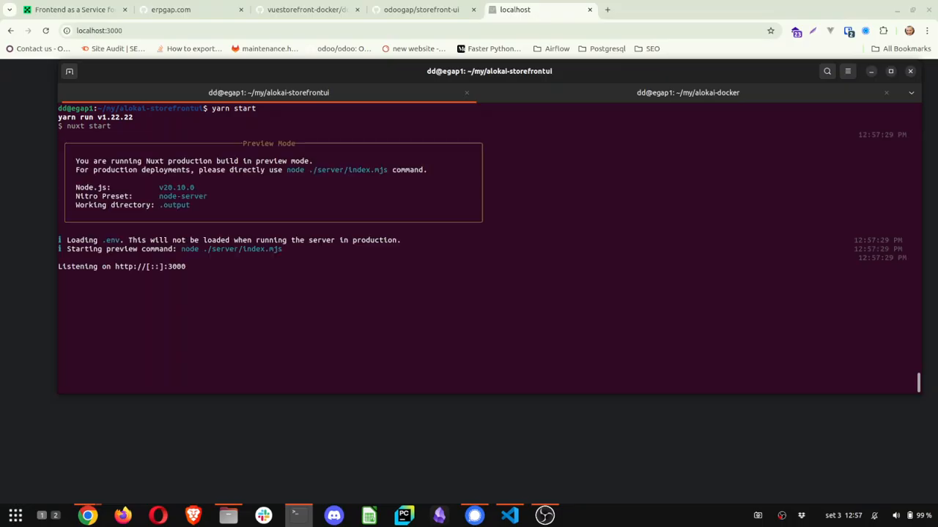
mouse_move(381, 158)
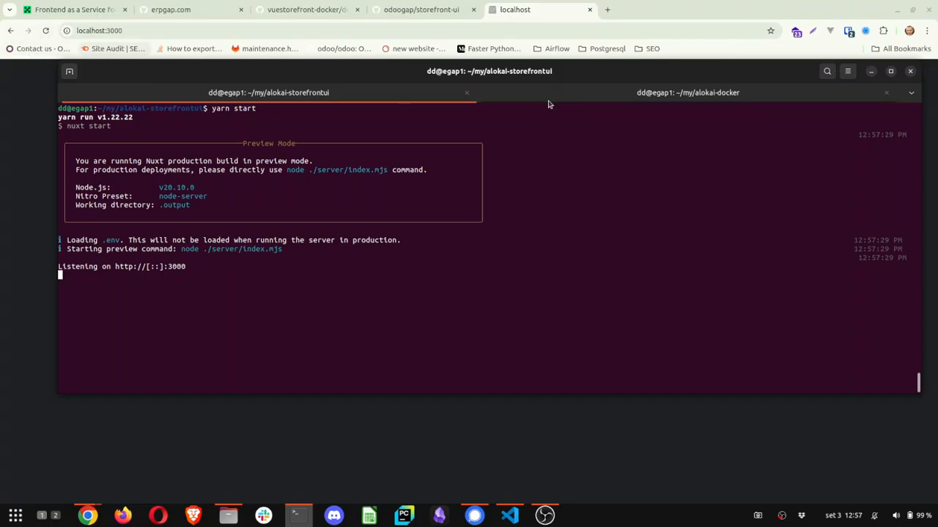
Step: Run docker compose logs -f in the alokai-docker shell to stream container logs
left_click(687, 93)
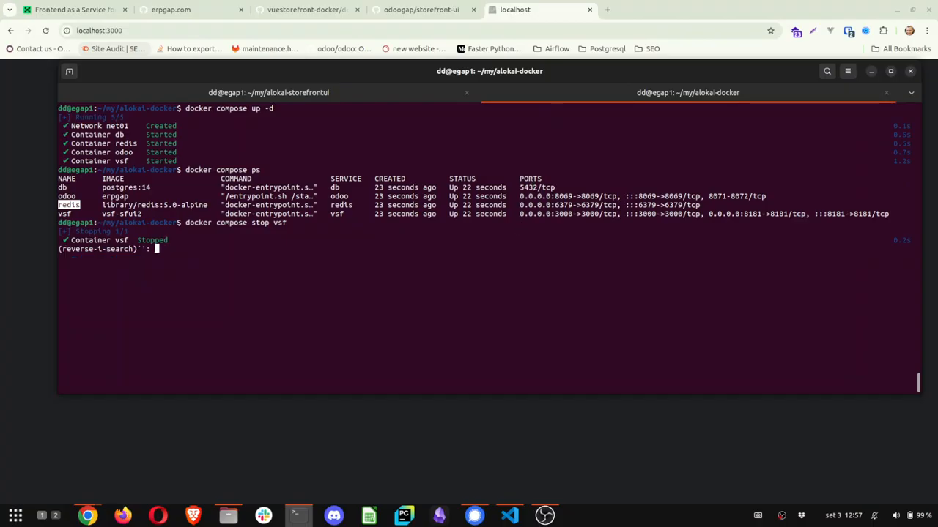
type("log")
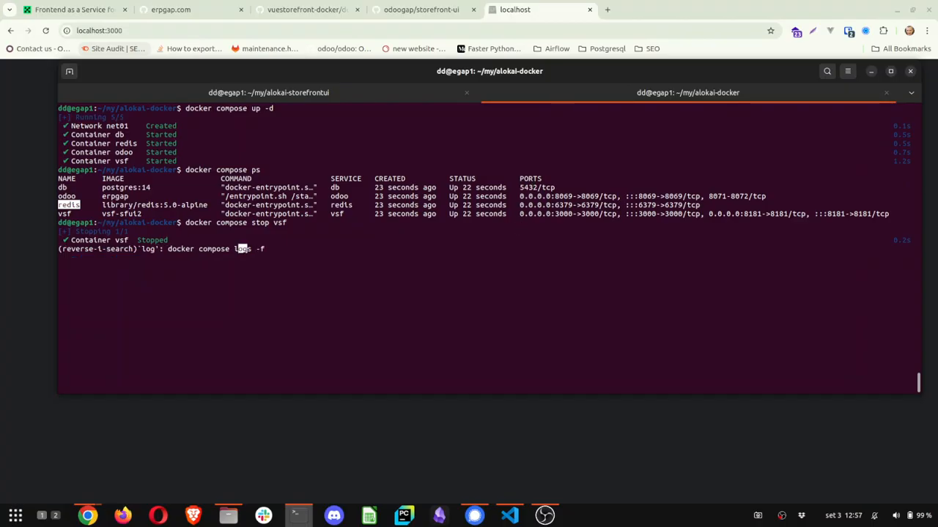
key("Return")
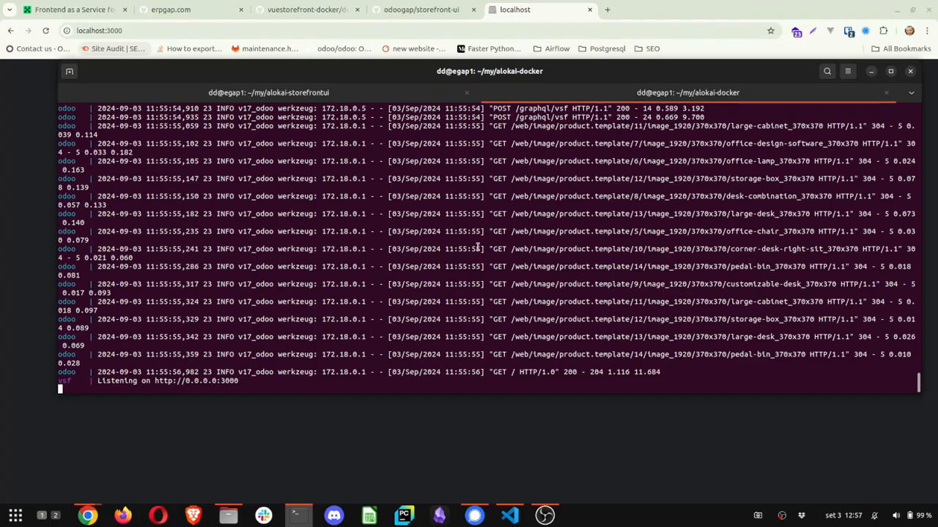
mouse_move(254, 223)
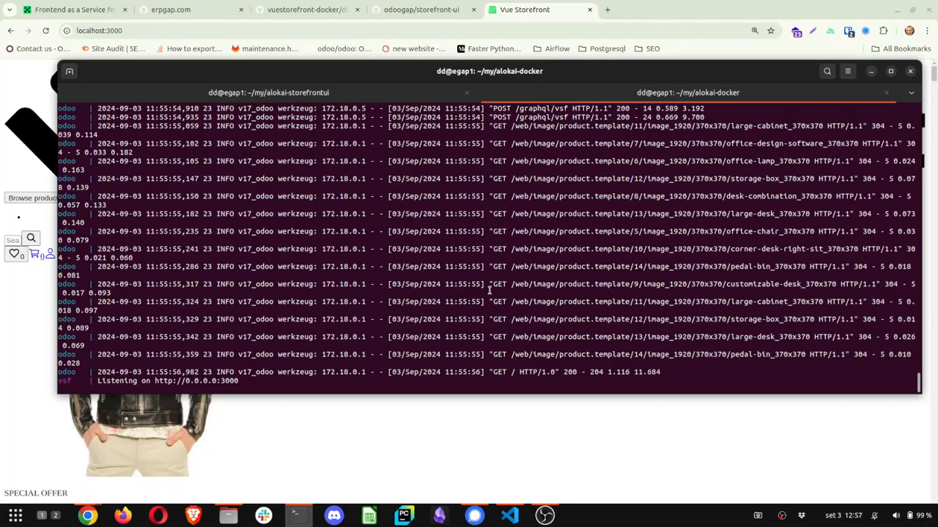
mouse_move(107, 66)
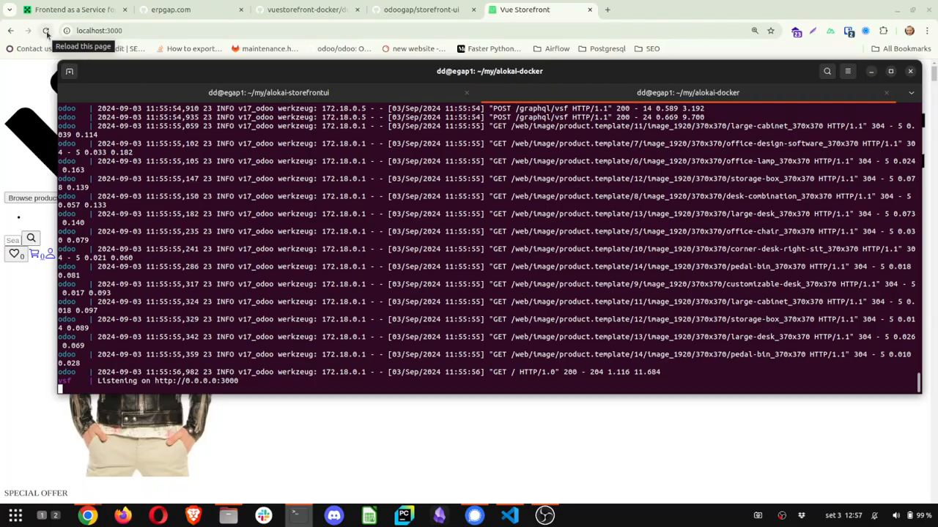
Step: Reload the storefront and go through Browse products to a Women category listing 14 products
left_click(47, 30)
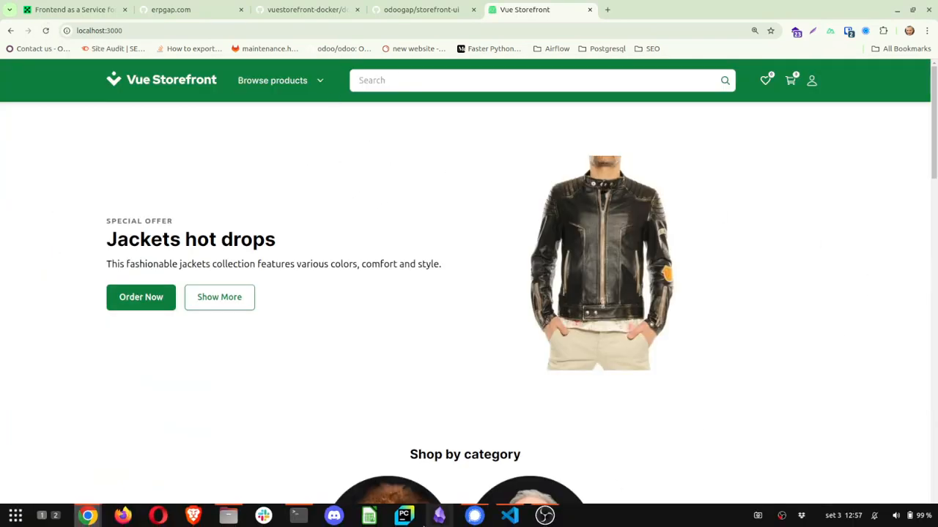
left_click(297, 516)
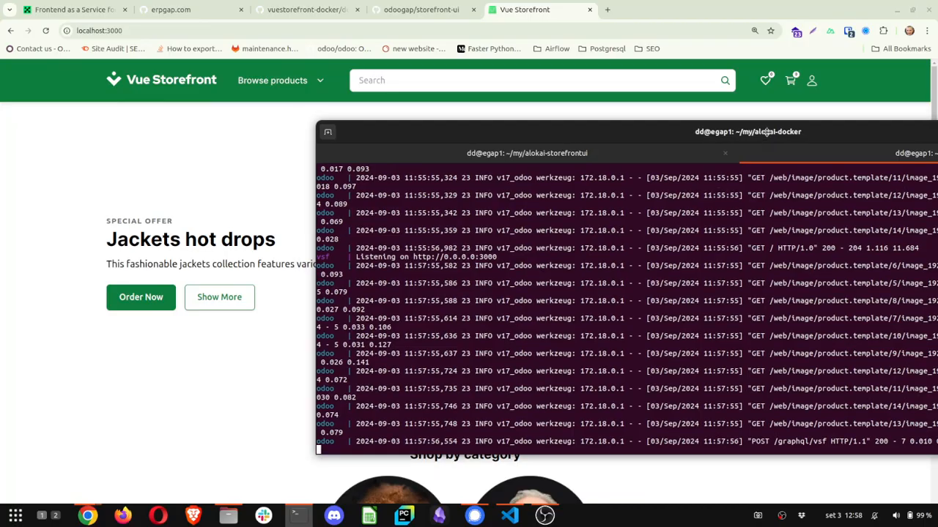
left_click(279, 80)
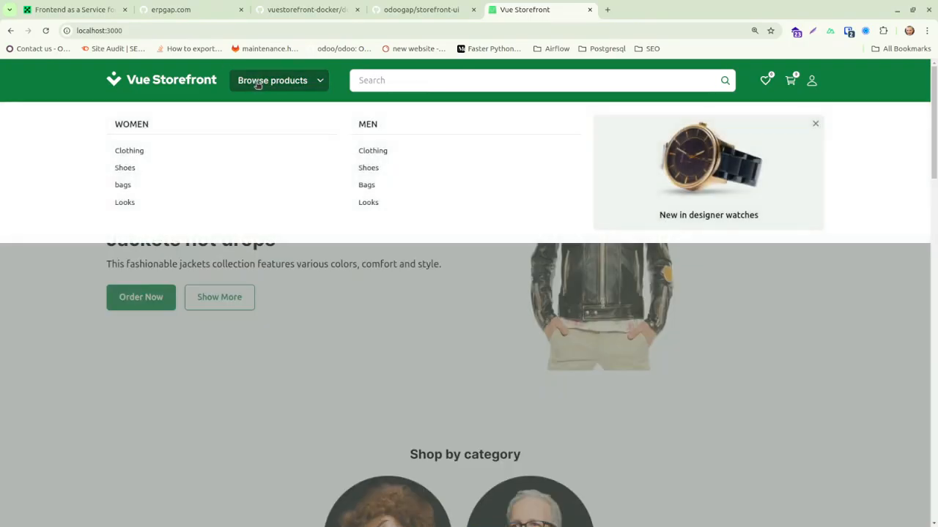
mouse_move(123, 184)
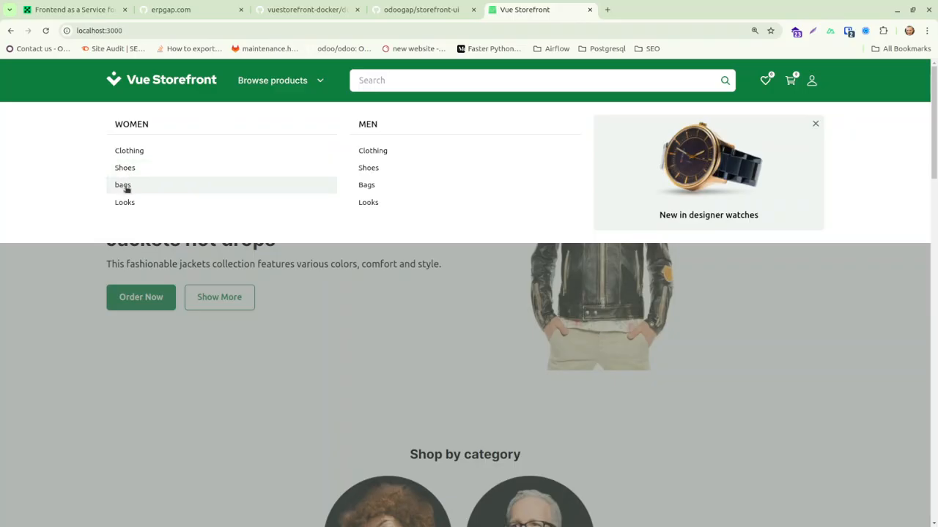
left_click(124, 167)
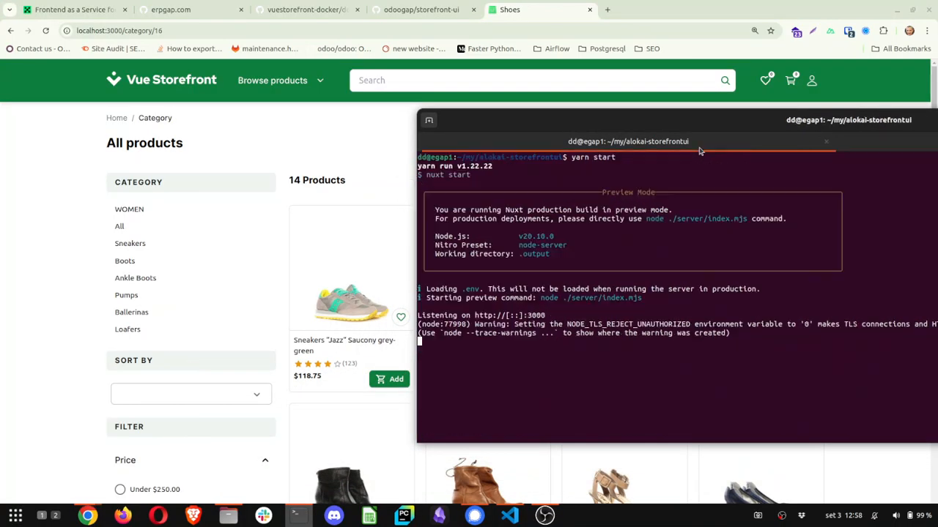
Step: Stop the yarn start preview server and launch yarn dev, compiling Nuxt at localhost:3000
key("ctrl+c")
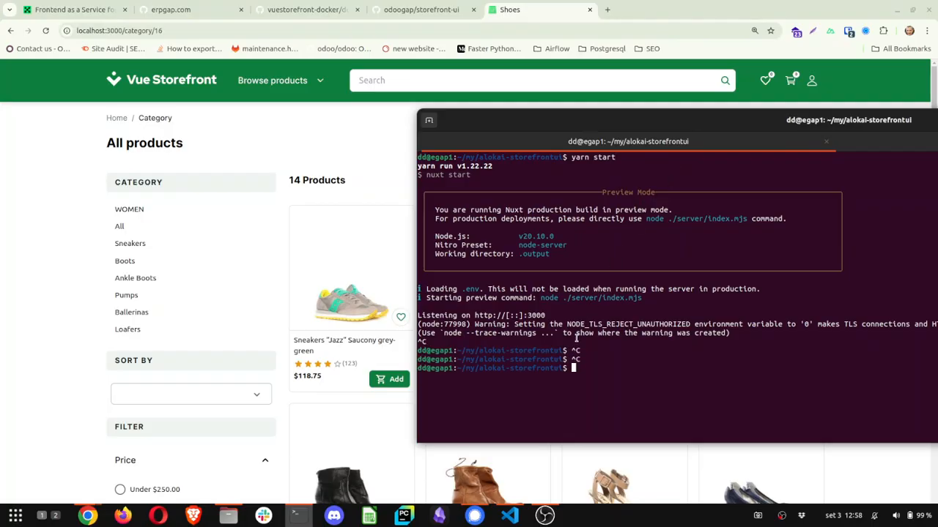
type("yarn de")
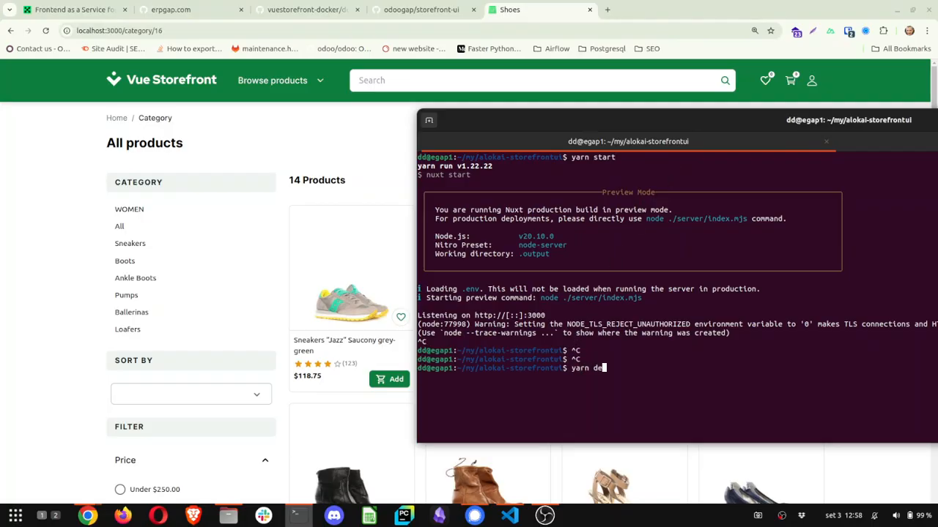
key("Return")
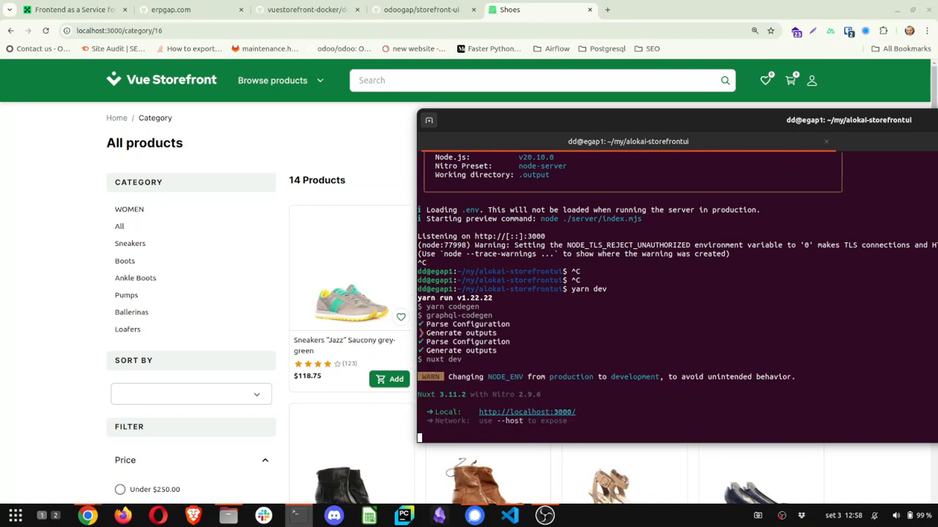
mouse_move(311, 199)
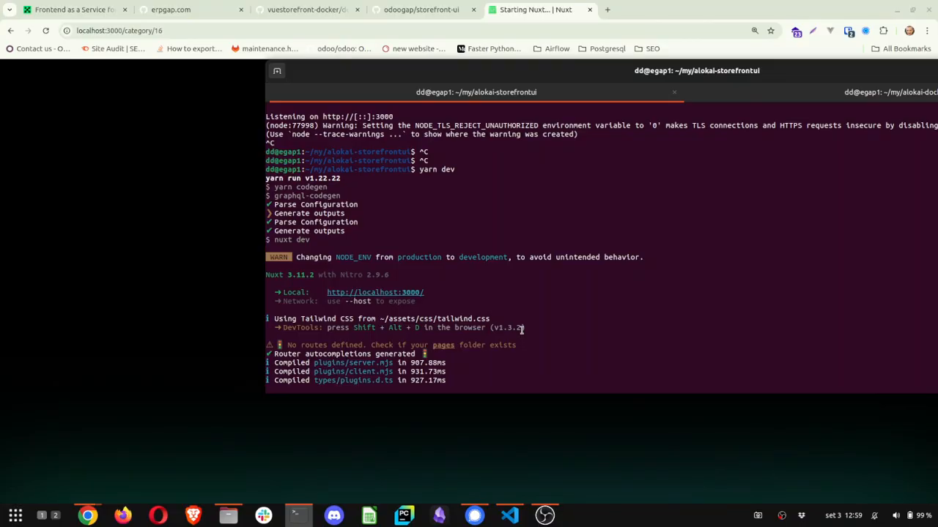
mouse_move(508, 515)
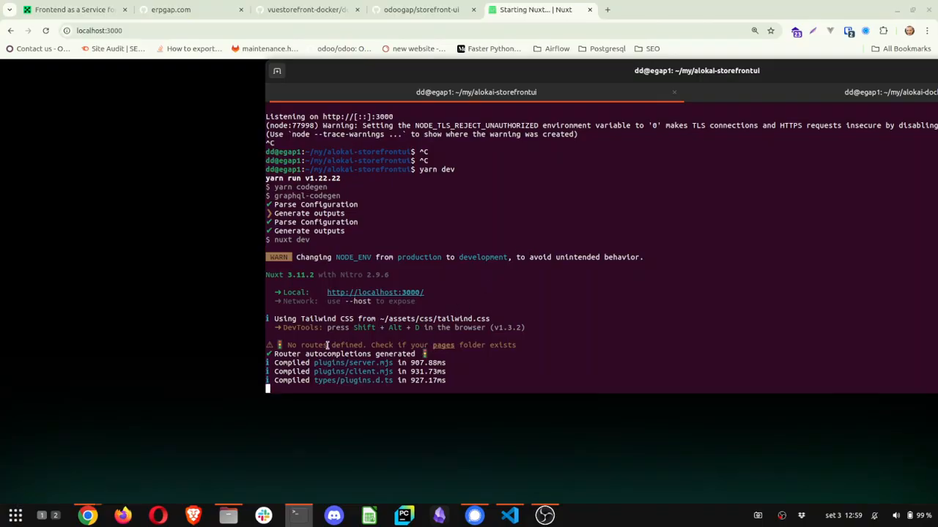
mouse_move(641, 336)
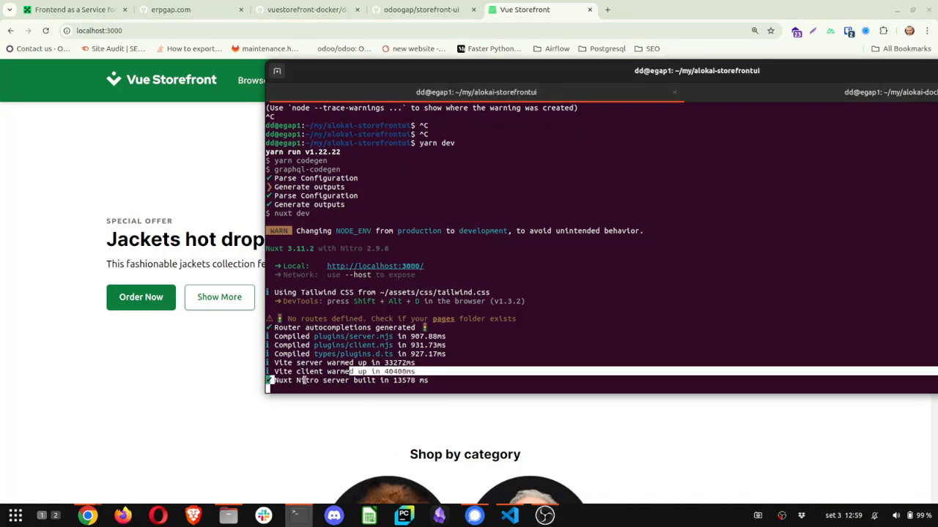
Step: Select the NODE_TLS_REJECT_UNAUTHORIZED warning, then close the storefront's product categories list
scroll("down", 3)
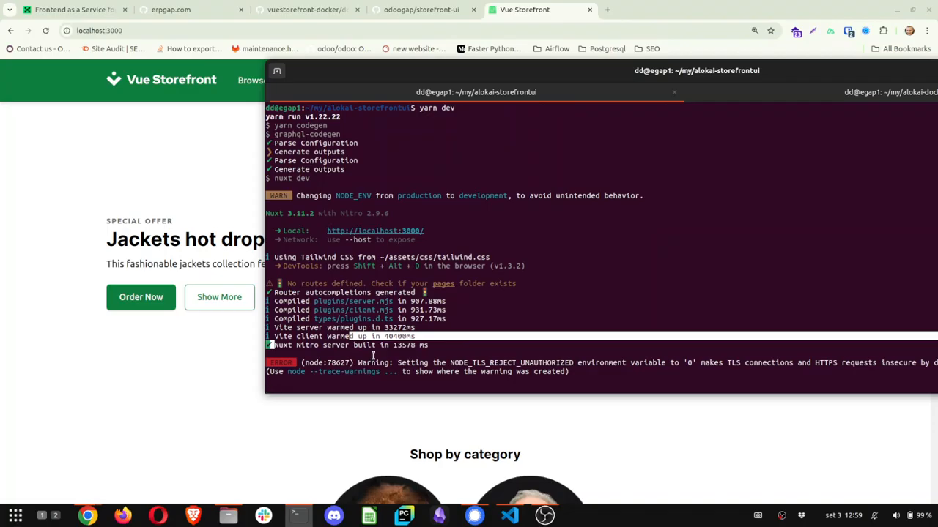
double_click(511, 362)
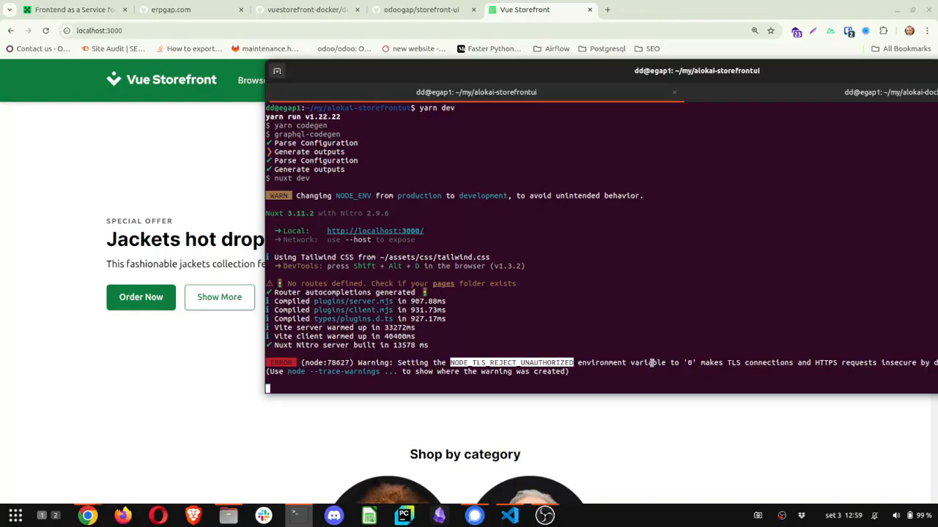
mouse_move(119, 346)
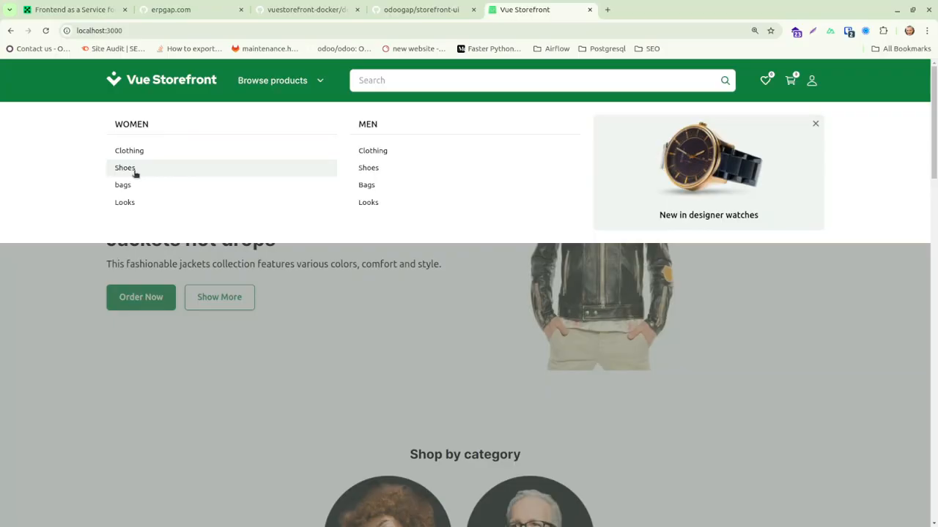
left_click(124, 167)
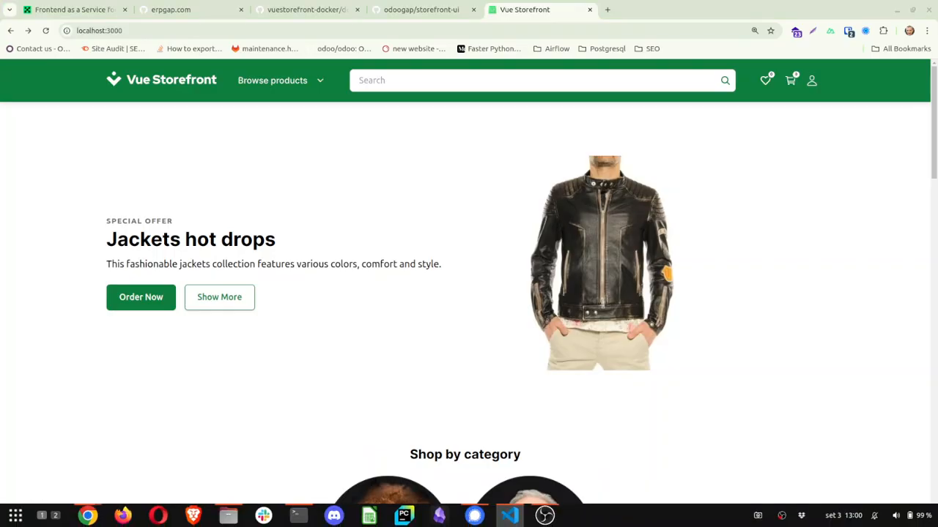
Step: In pages/index.vue, make the slider heading 'Inspired by your picks XXXX' and save
left_click(509, 515)
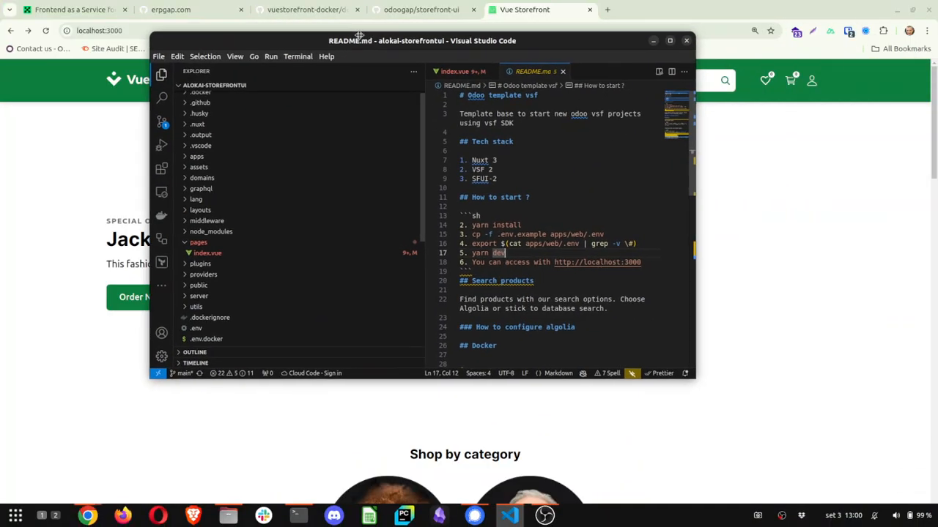
left_click(461, 71)
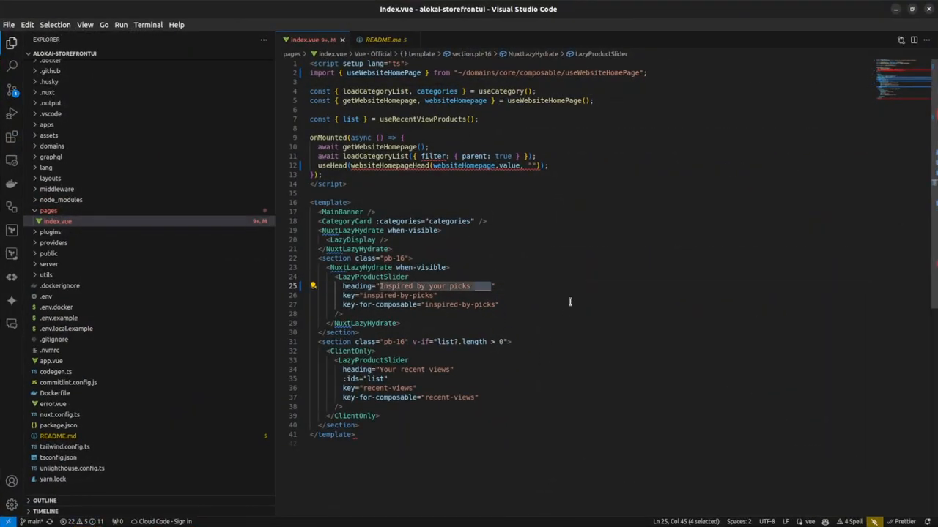
type("XXXX")
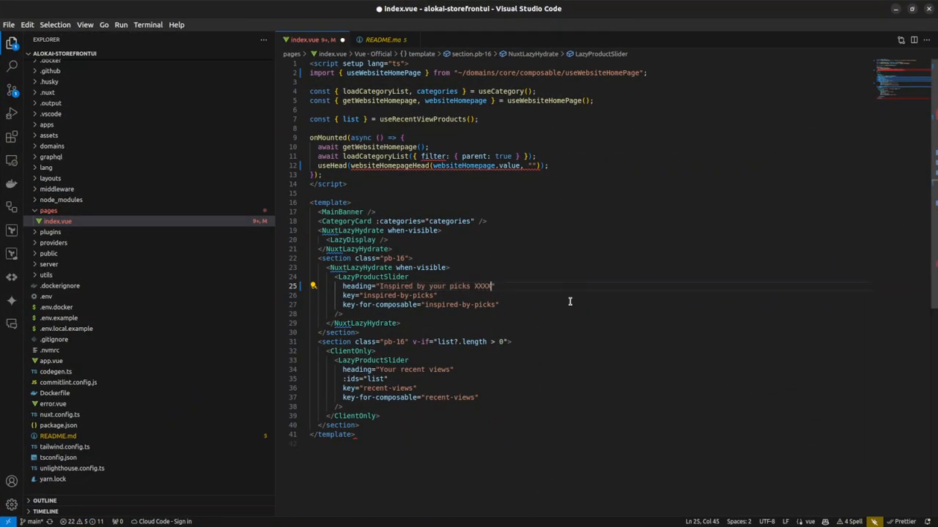
key("ctrl+s")
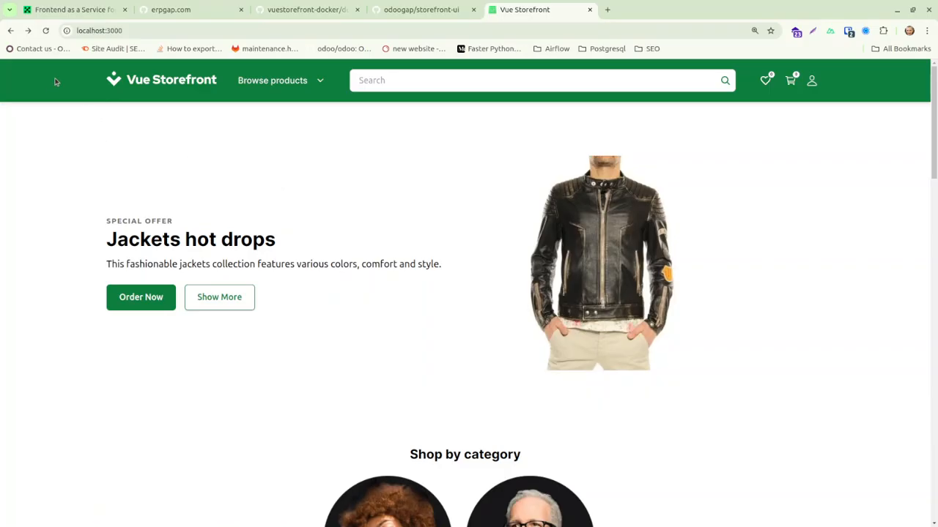
Step: Reload localhost:3000 twice and scroll to the 'Inspired by your picks XXXX' slider heading
scroll("down", 3)
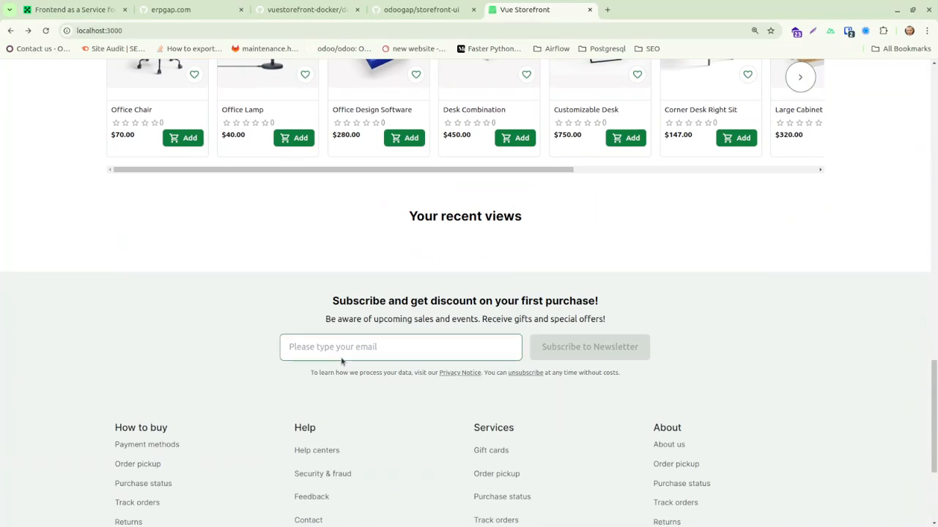
scroll("up", 3)
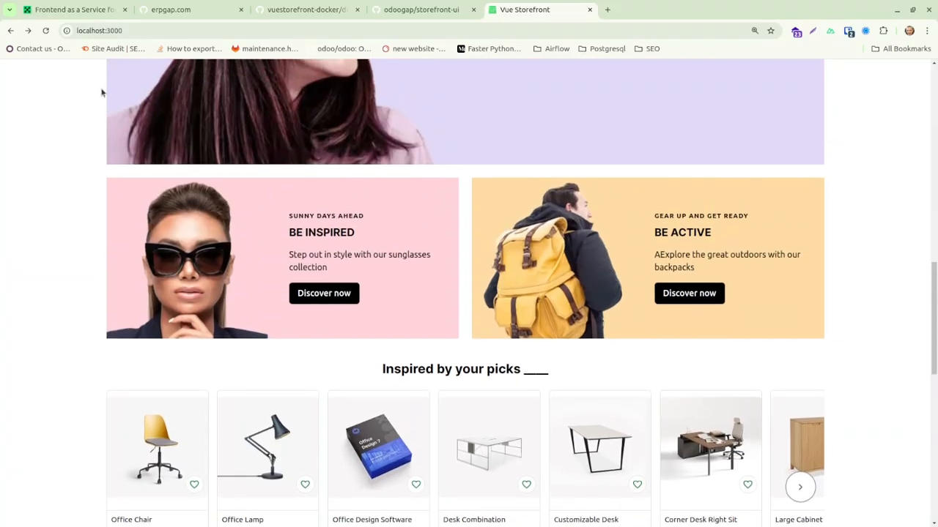
left_click(46, 30)
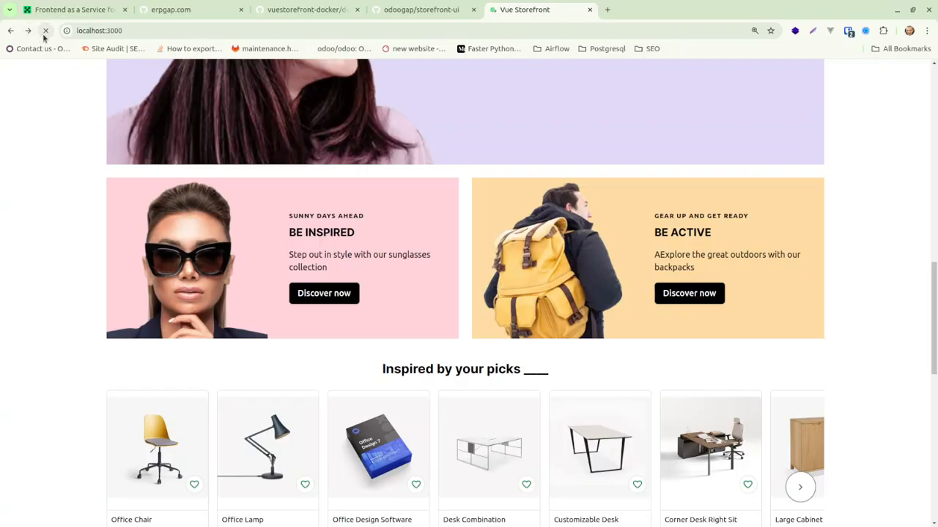
left_click(45, 30)
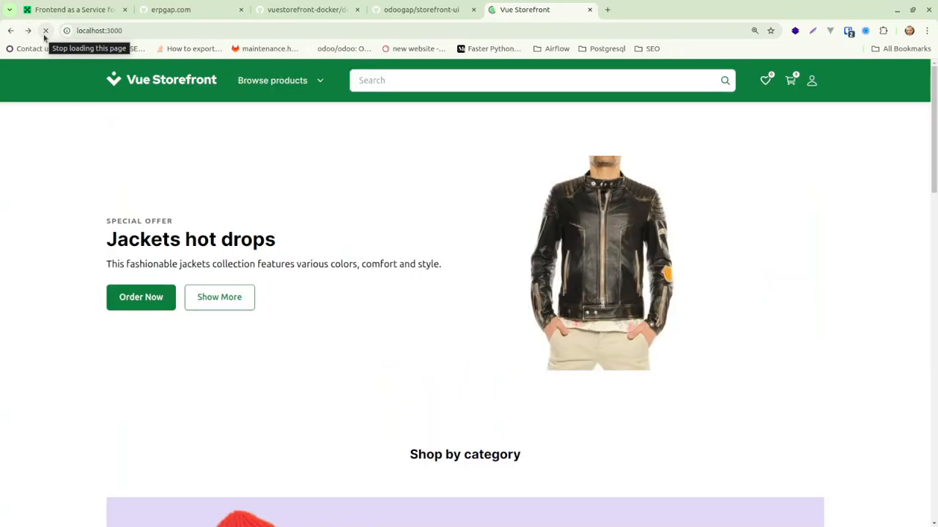
scroll("down", 3)
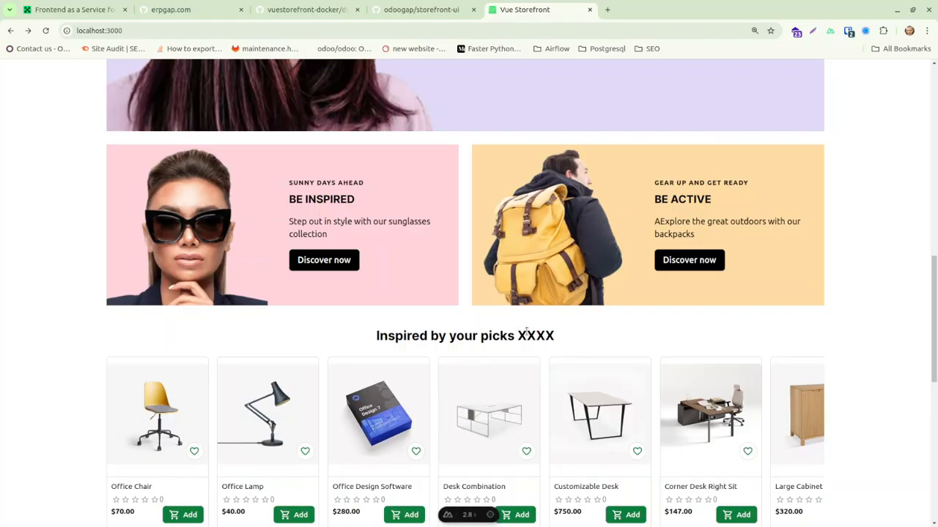
scroll("up", 3)
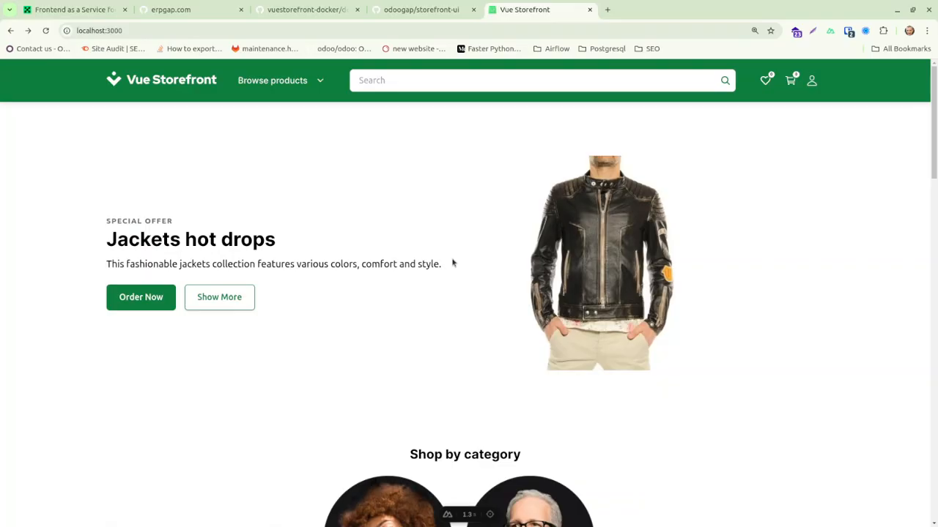
mouse_move(465, 282)
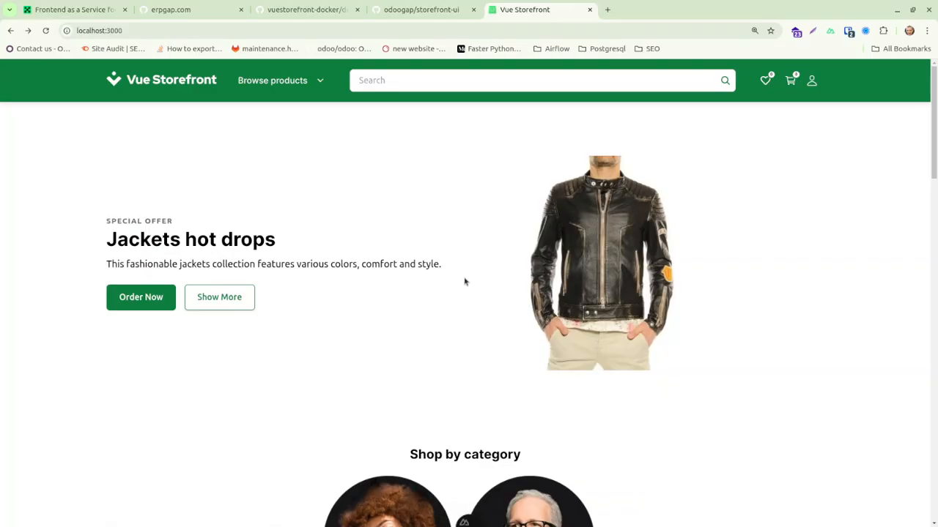